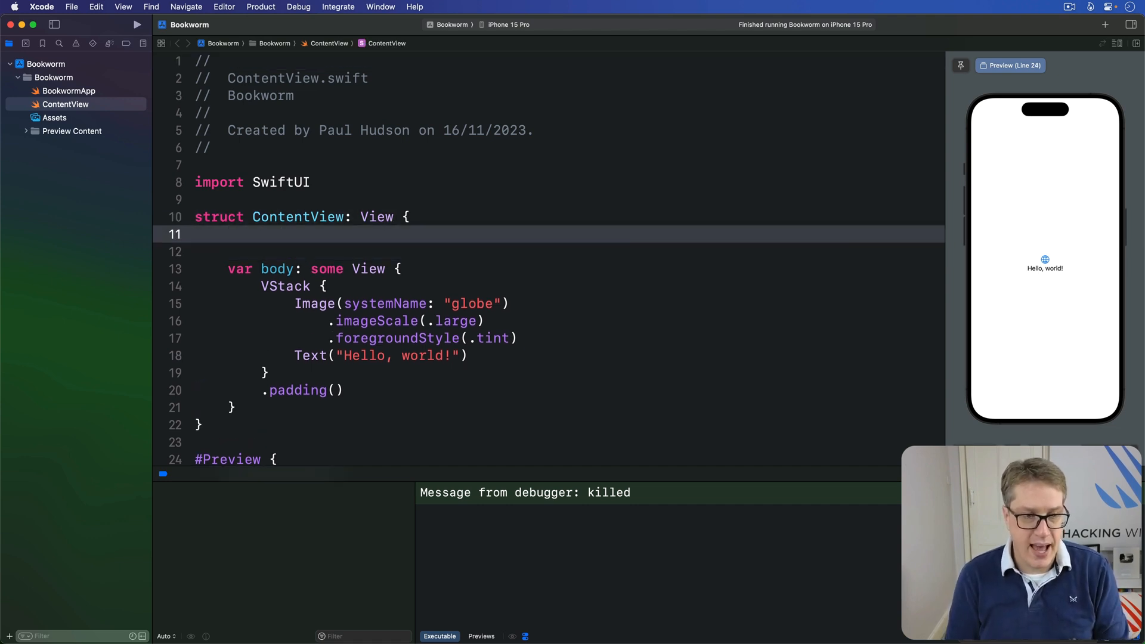
text(@State private var)
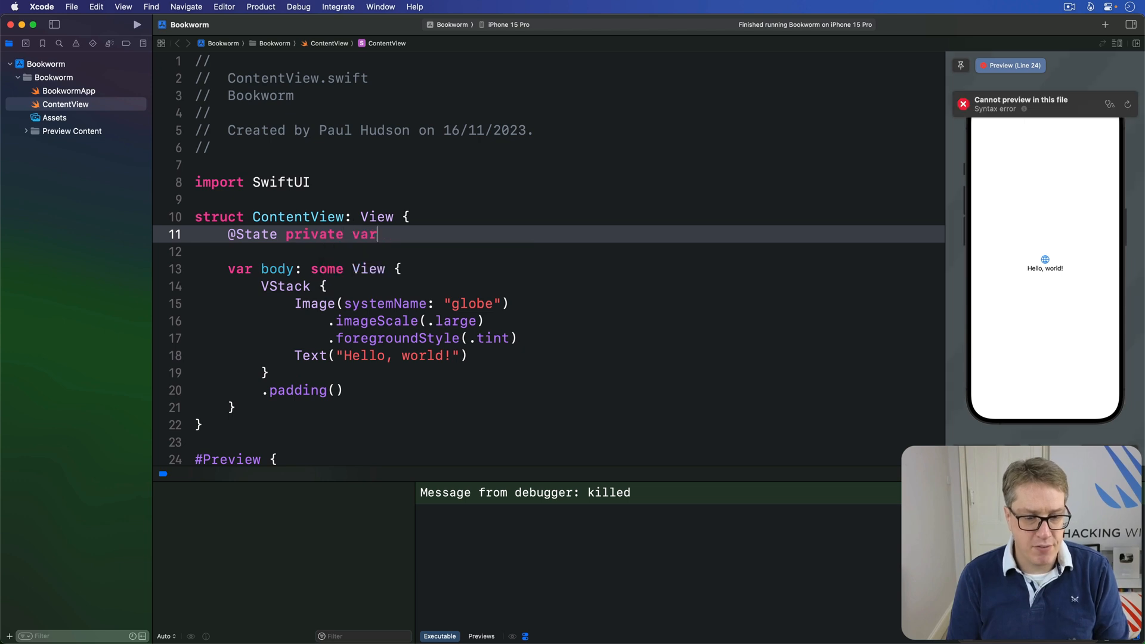
text(remem)
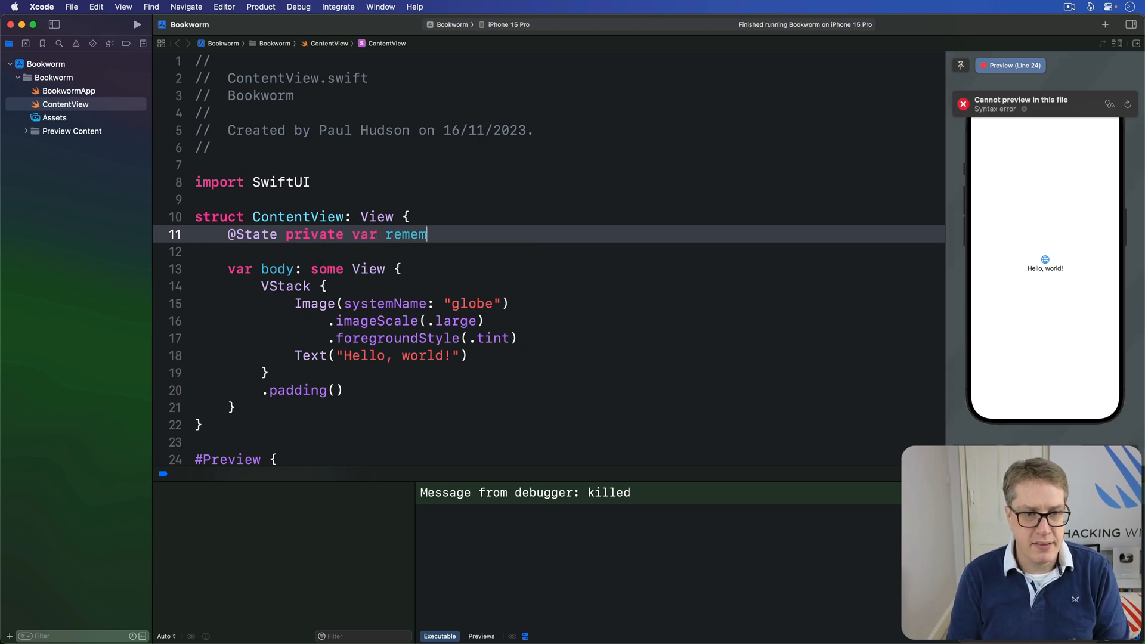
text(berMe = false)
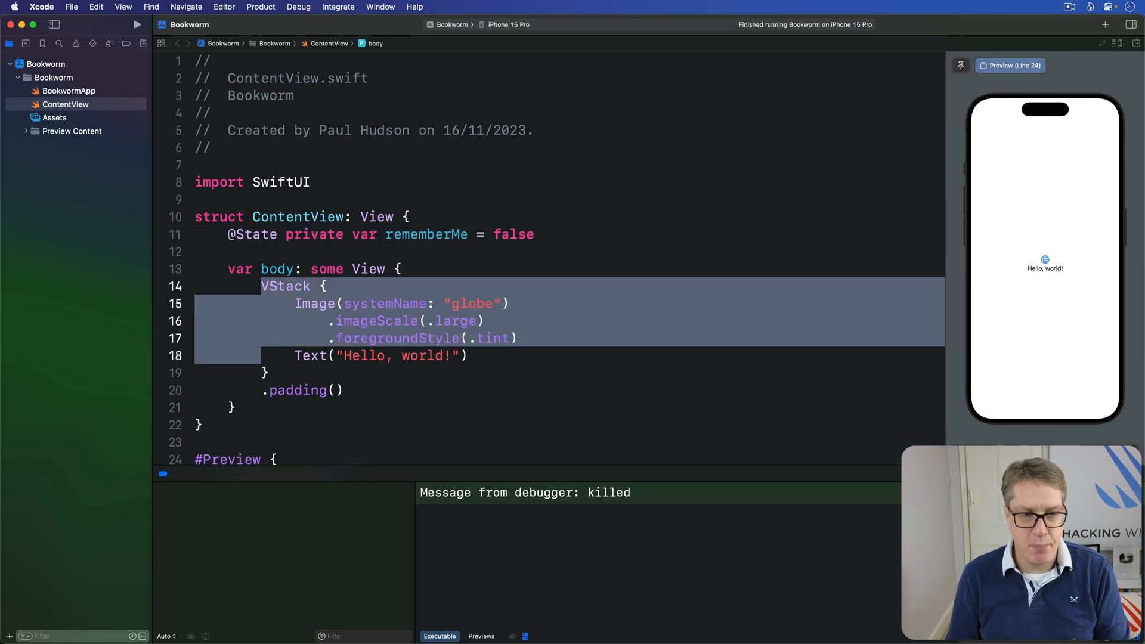
- Replace the body with Toggle("Remember Me", isOn: $rememberMe)
text(Toggle()
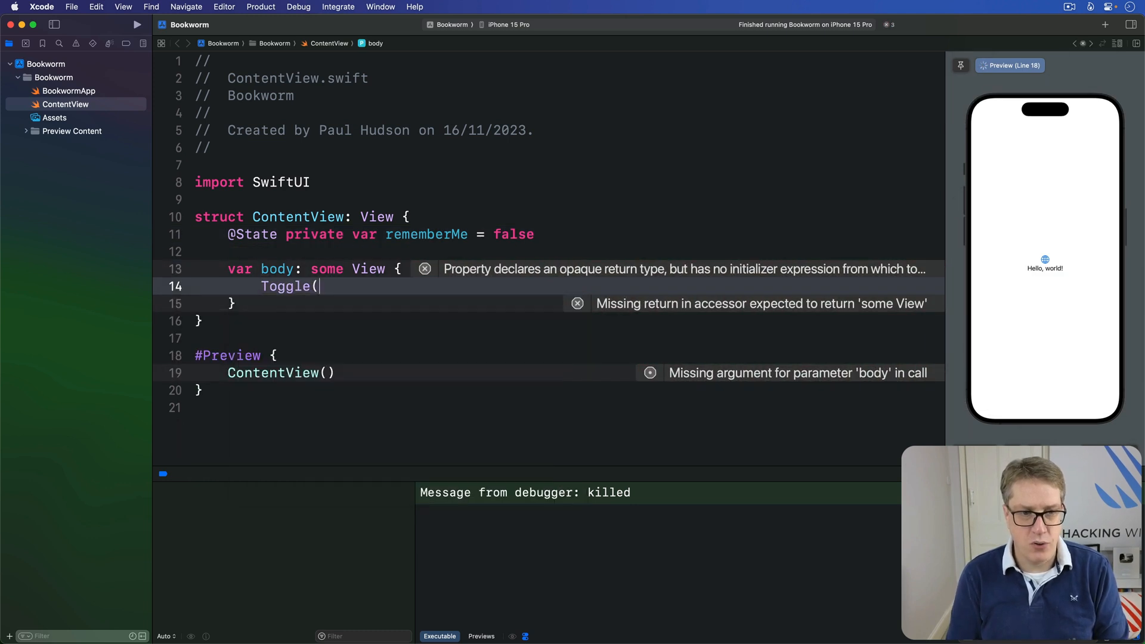
text("Remember Me")
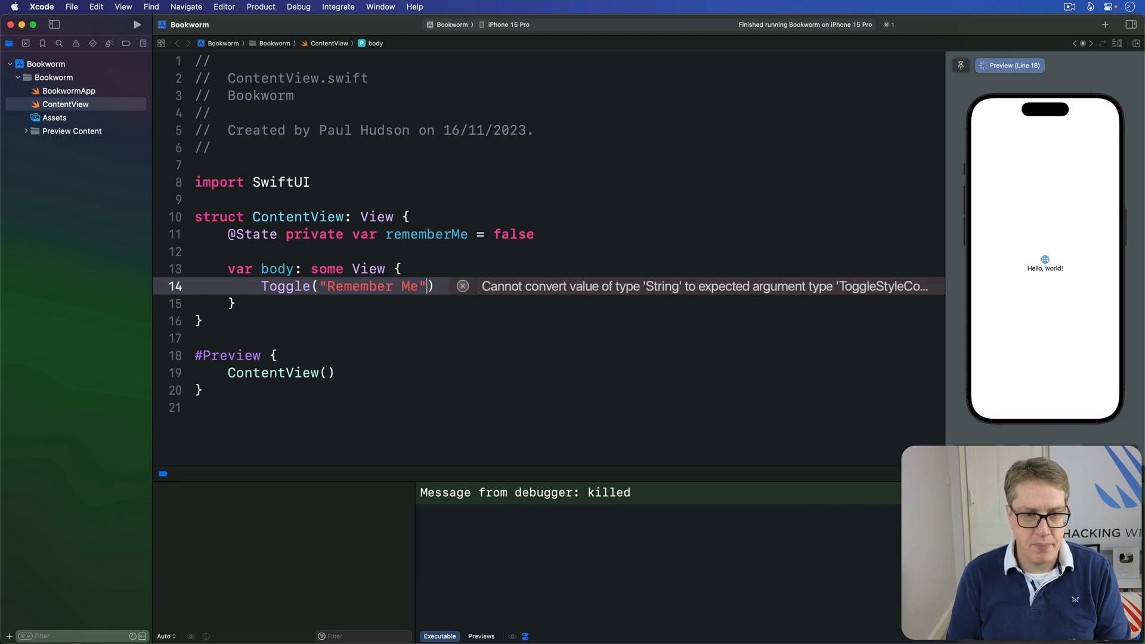
text(, isOn: $)
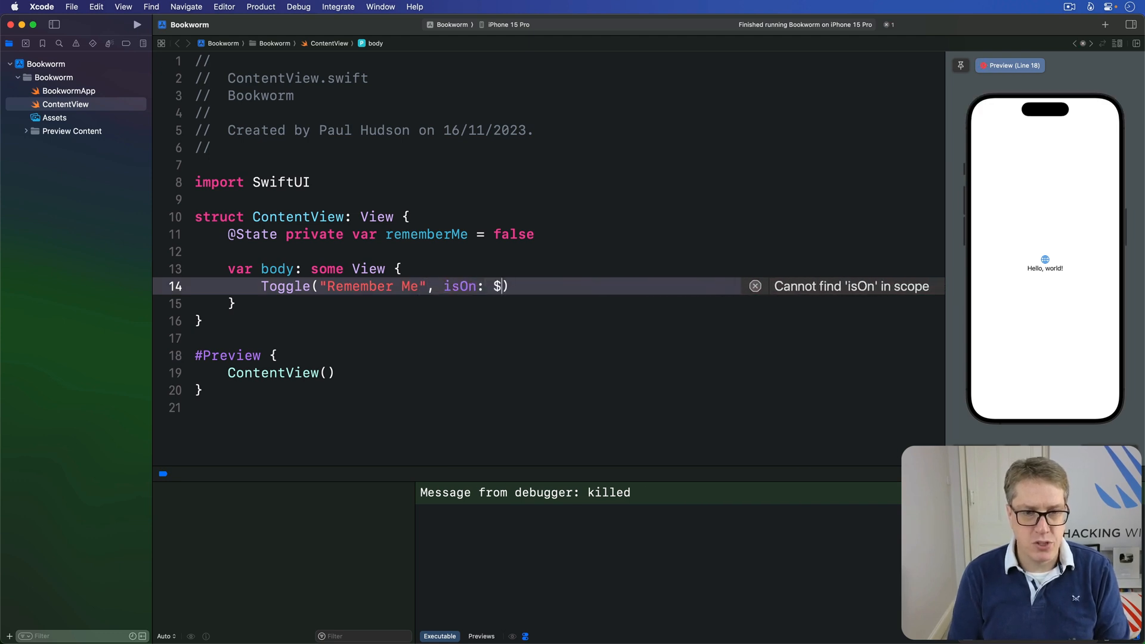
text(rememberMe)
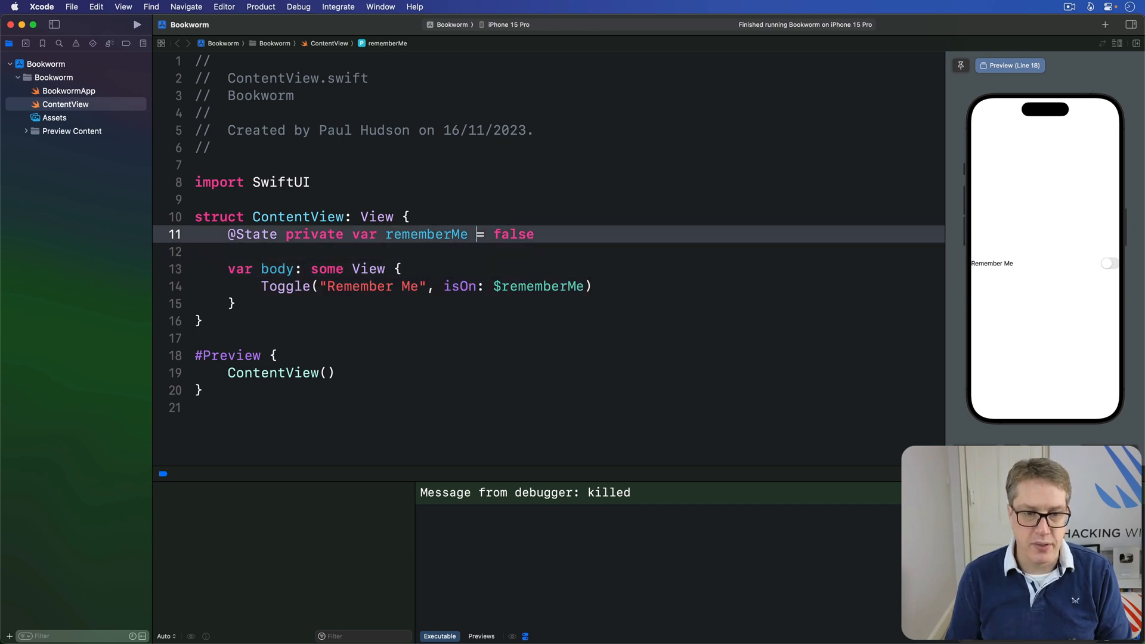
double_click(427, 234)
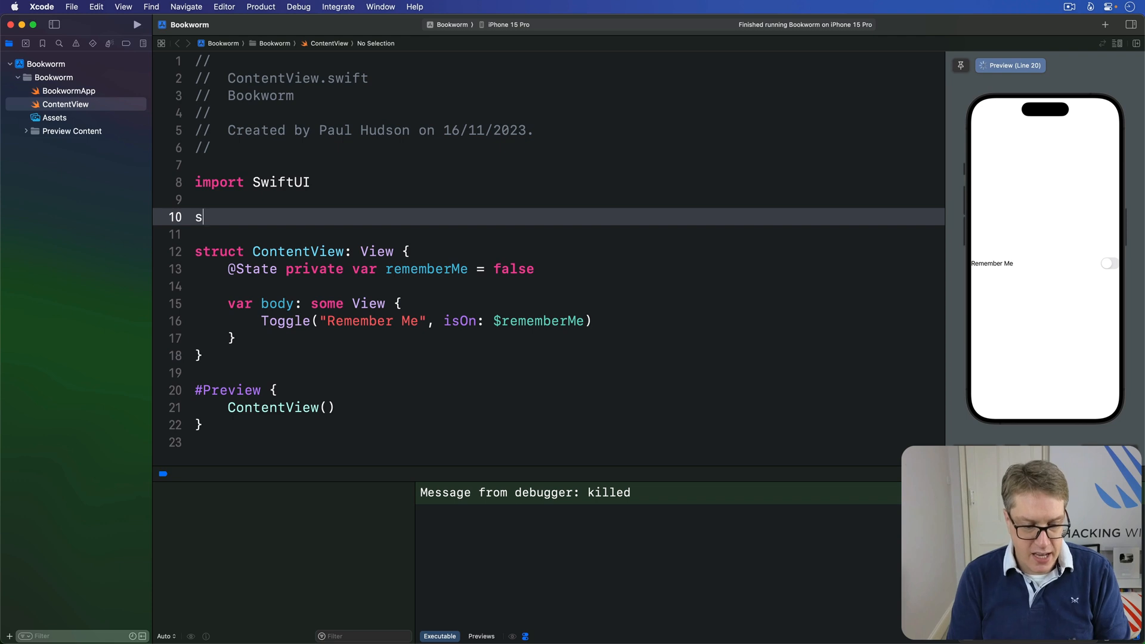
text(truc)
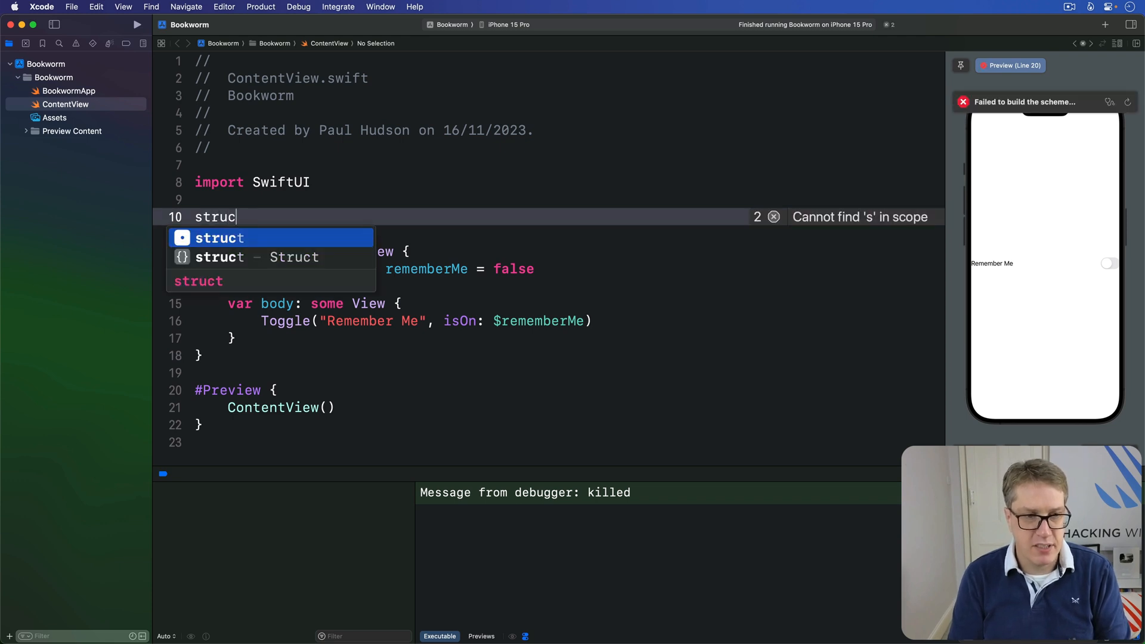
text(PushBu)
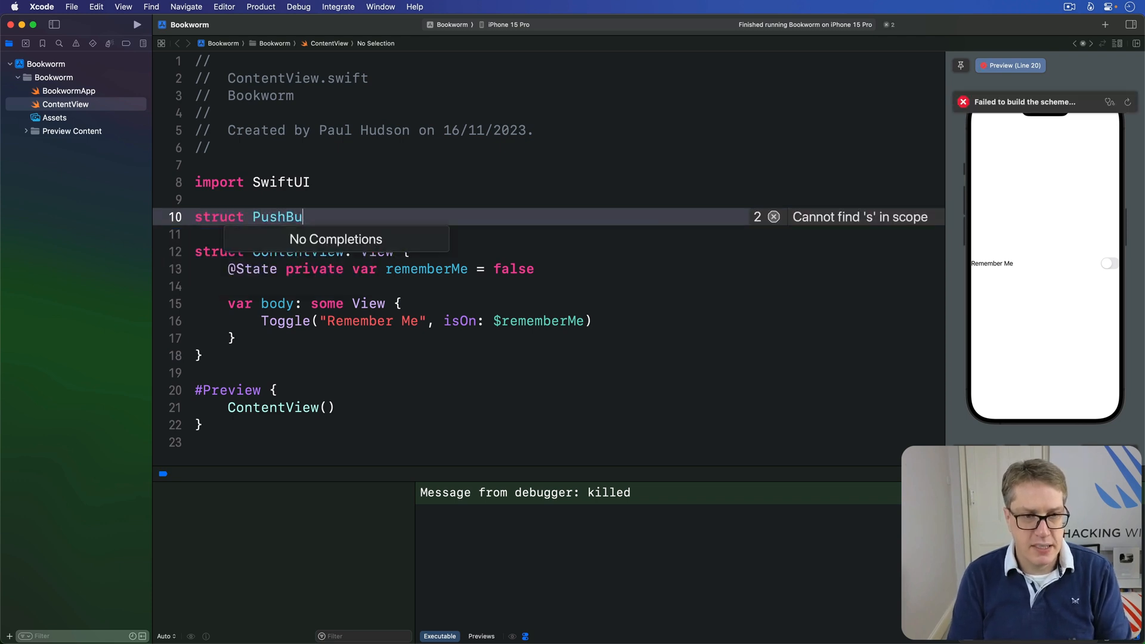
text(tton: View {)
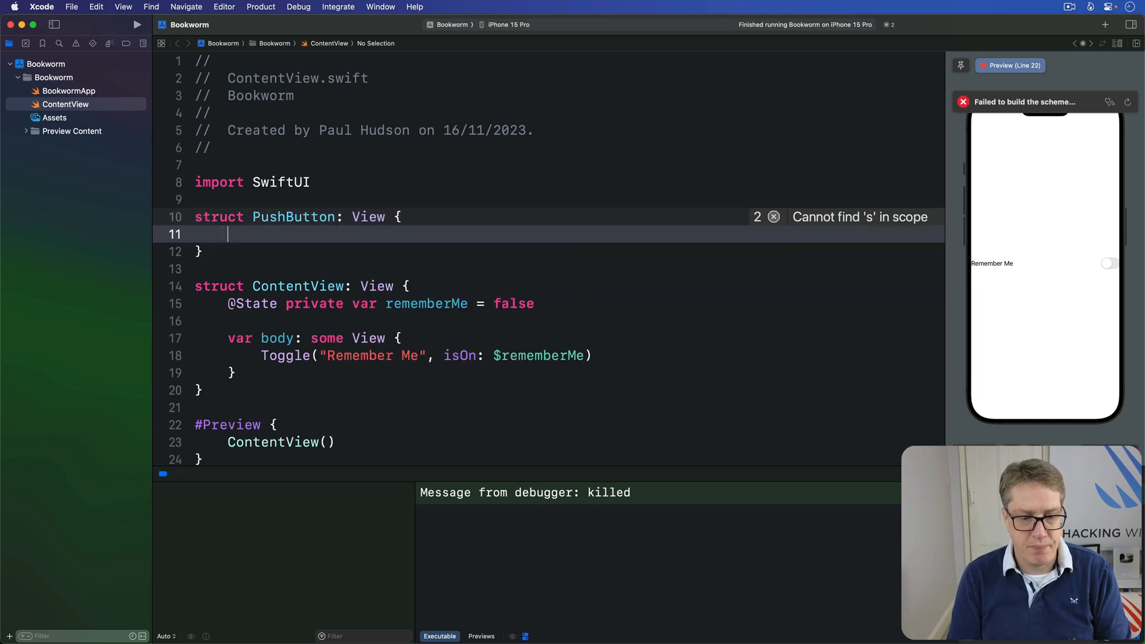
text(let ti)
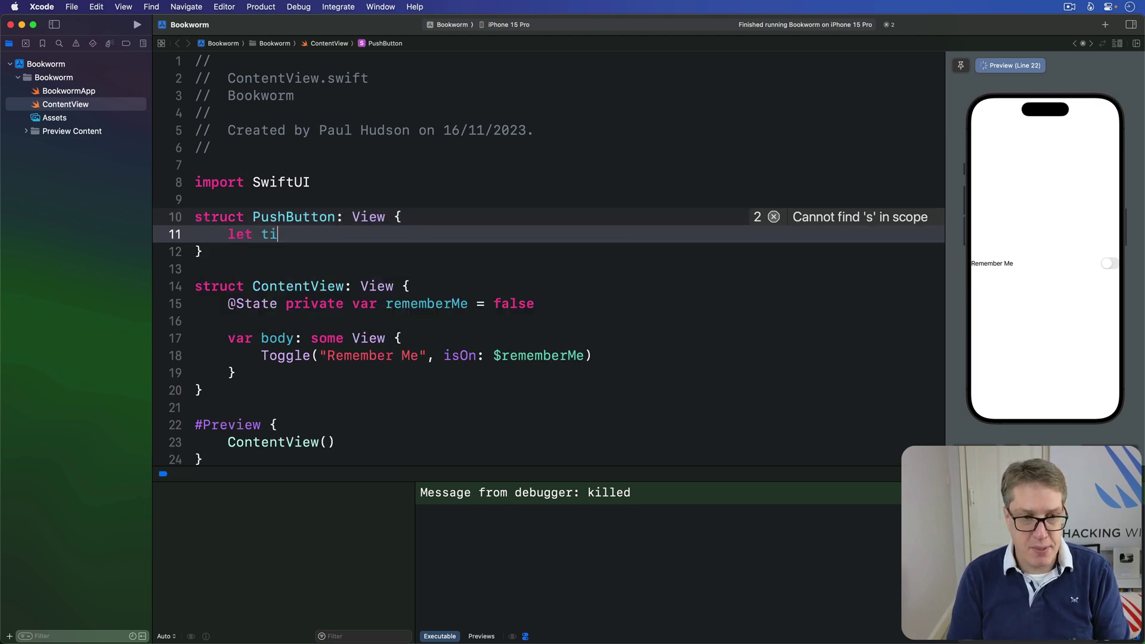
text(tle: String)
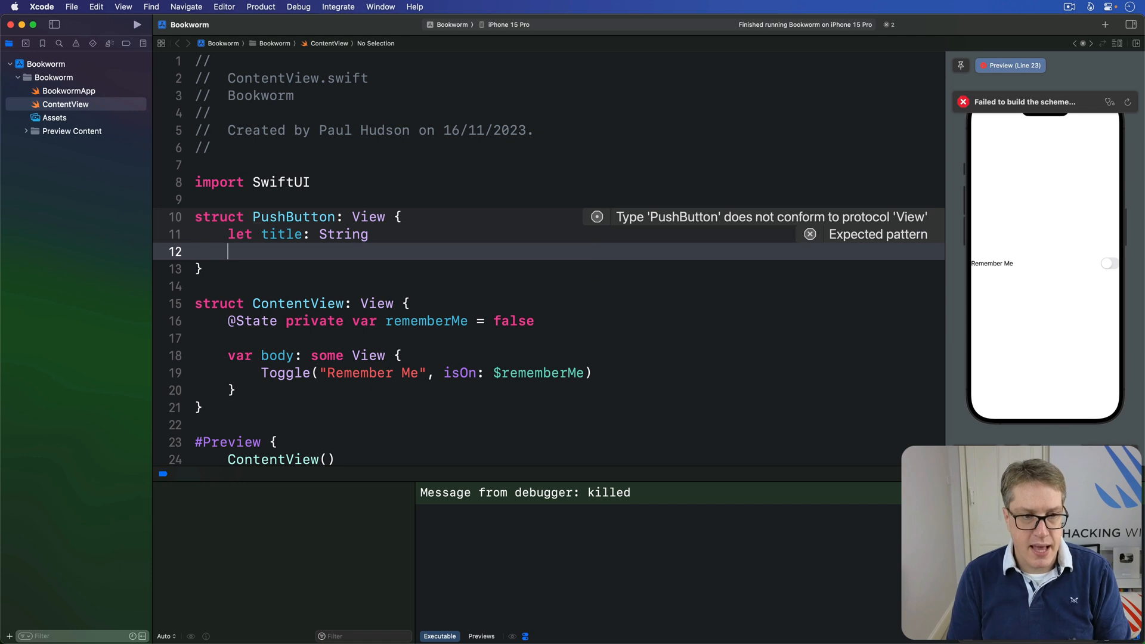
text(@W)
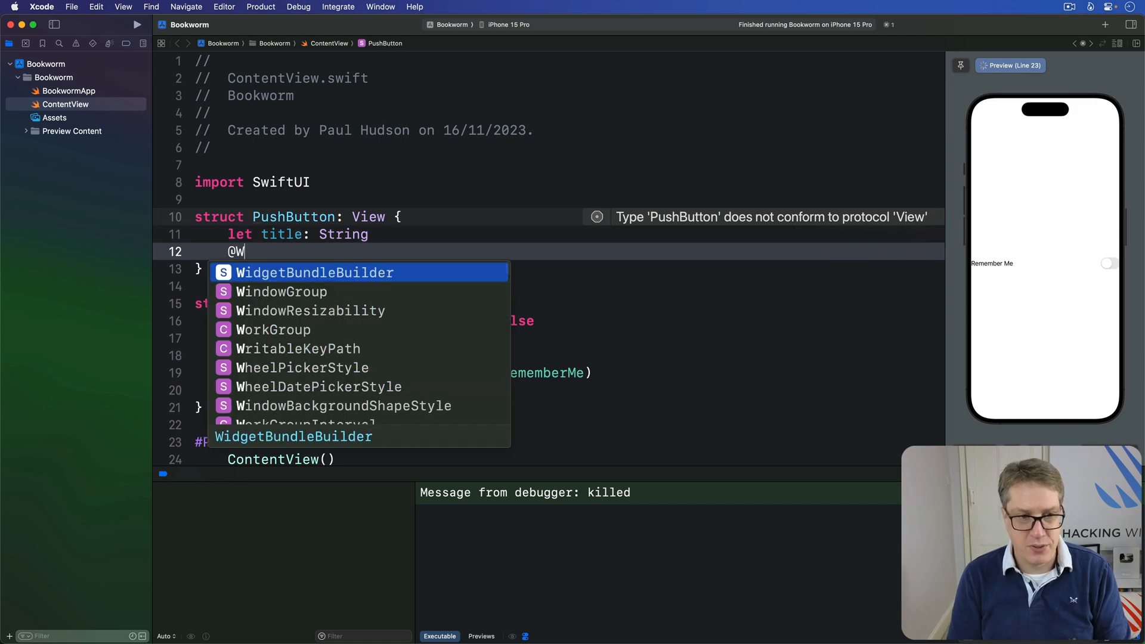
text(State var is)
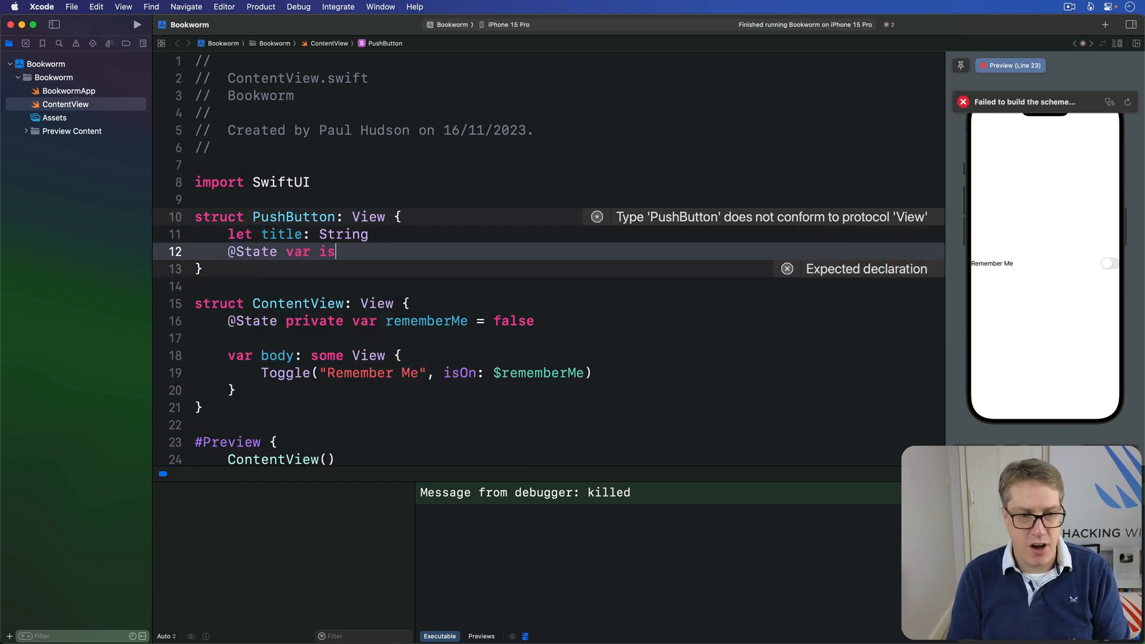
text(On: Bool)
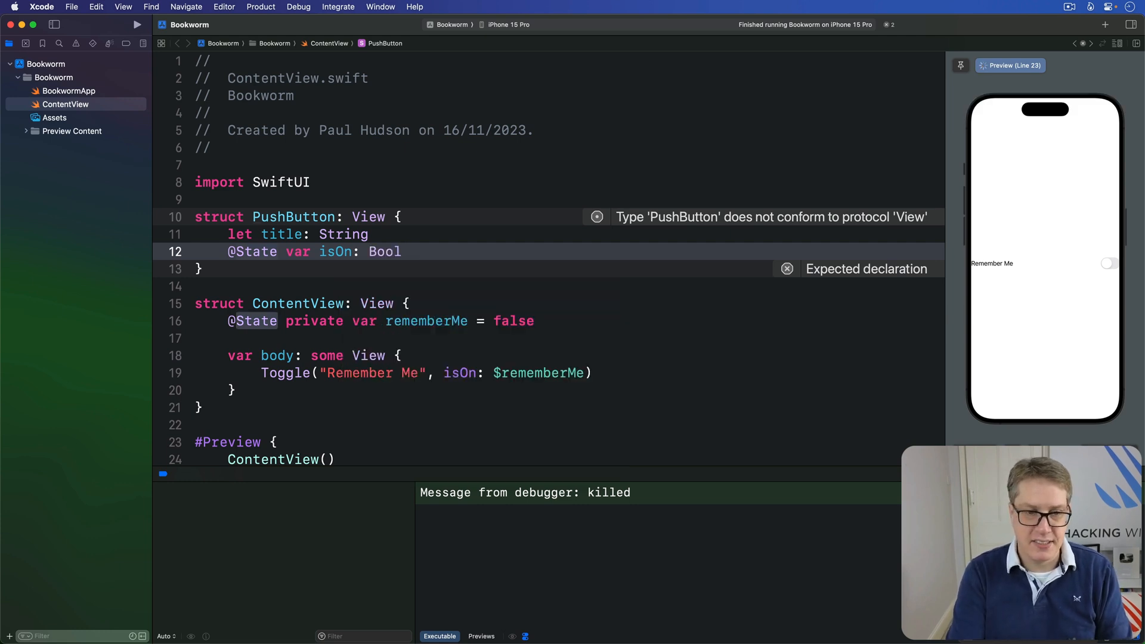
- Add onColors = [Color.red, Color.yellow] and offColors of 0.6 and 0.4 white greys
text(var)
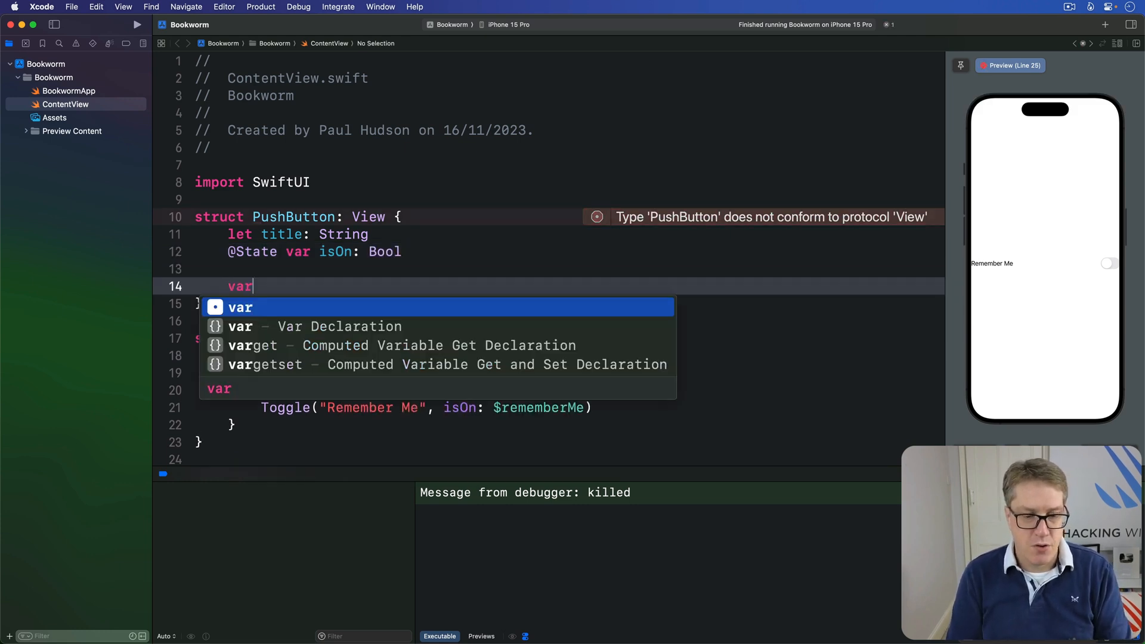
text(onColors = [Color.red,)
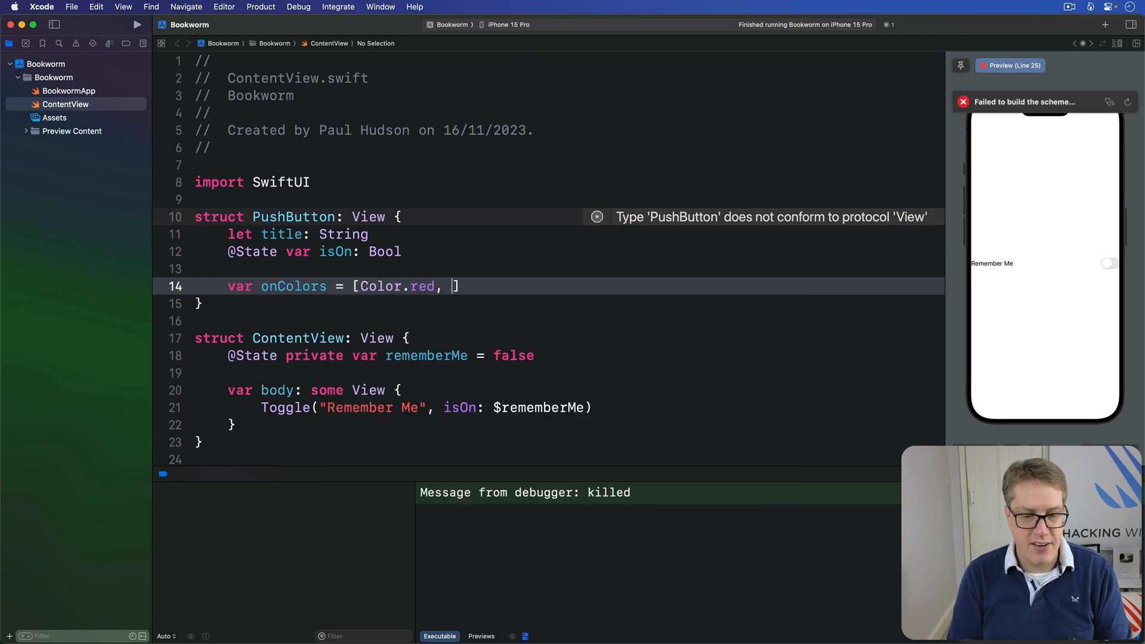
text(Color.yellow)
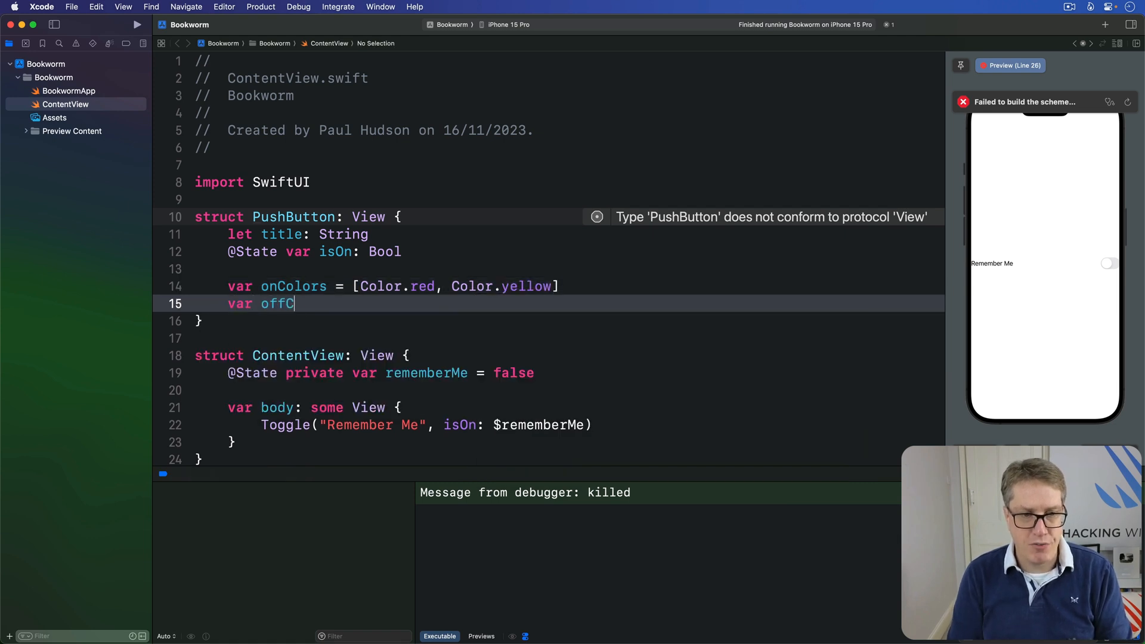
text(olors = [Color(white: 0.6)
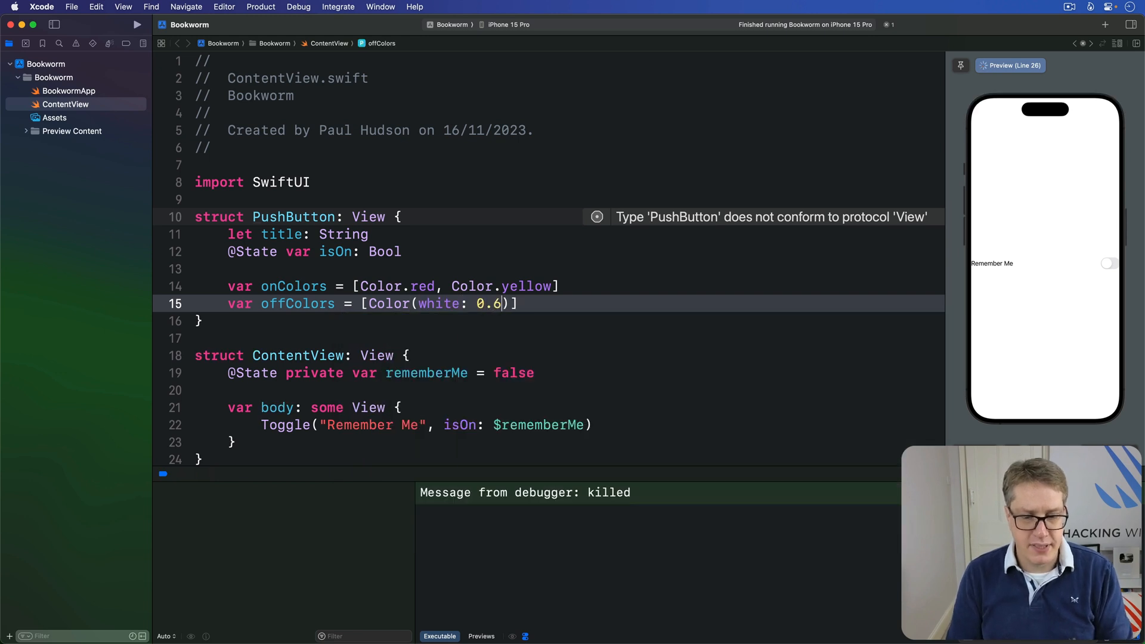
text(, Color(white: 0.4)
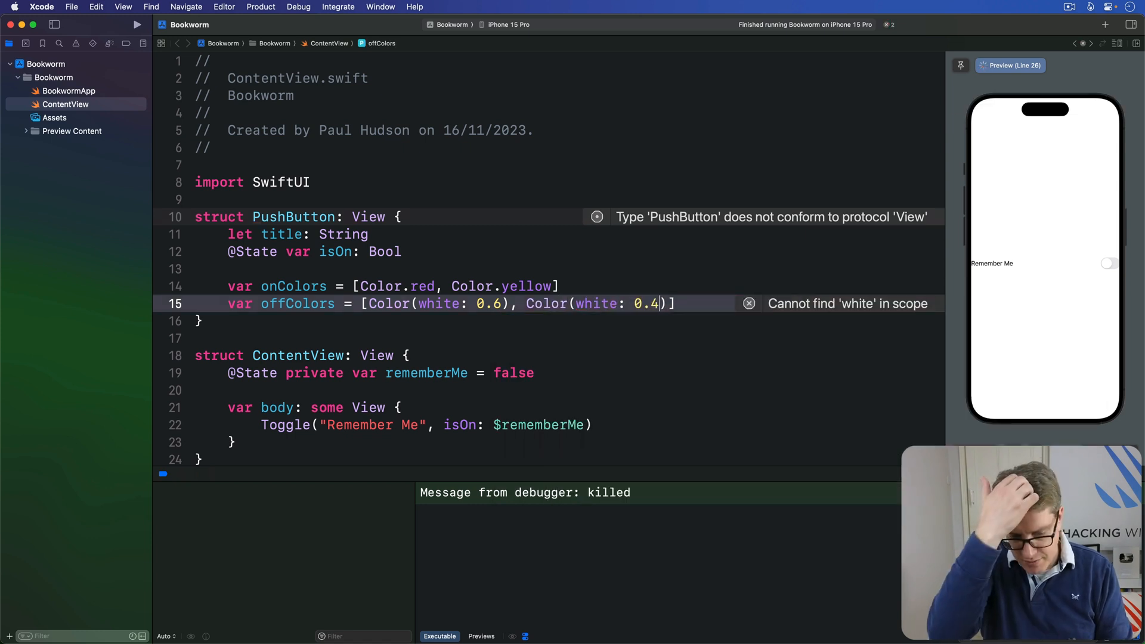
text(body: some View {)
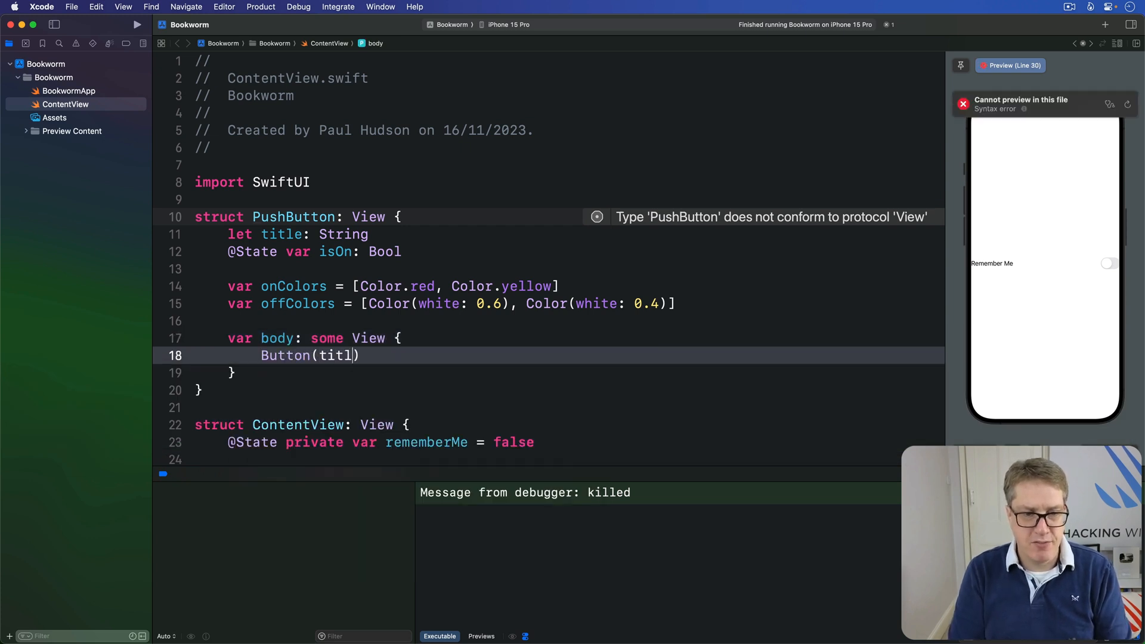
- Give PushButton a Button toggling isOn, with padding and a top-to-bottom LinearGradient of on or off colours
text(e) {)
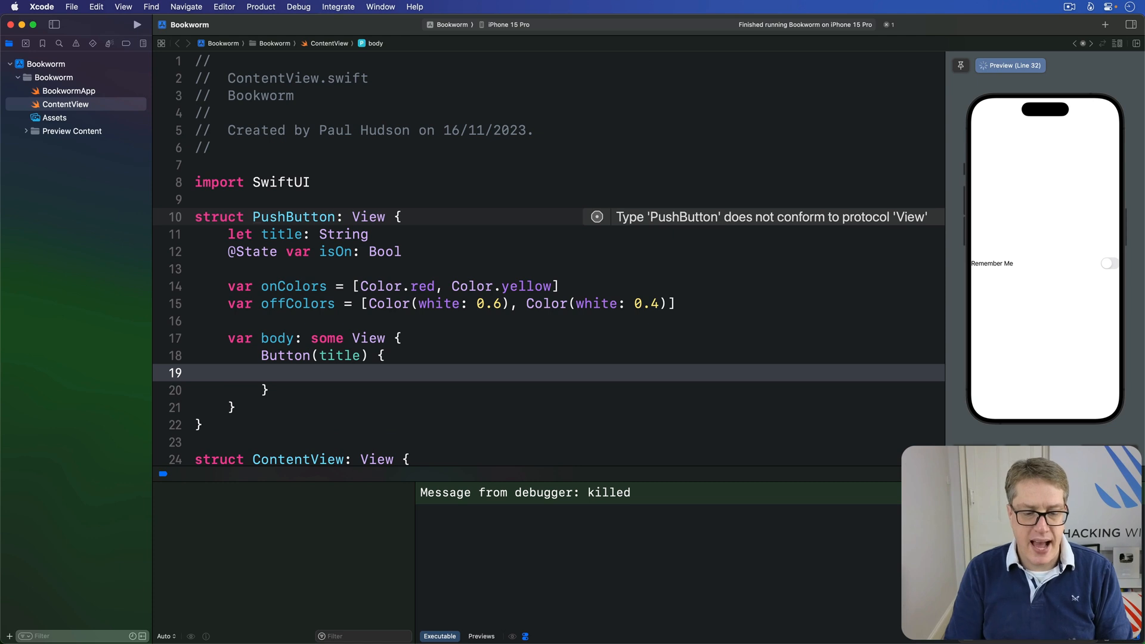
text(isOn.toggle()
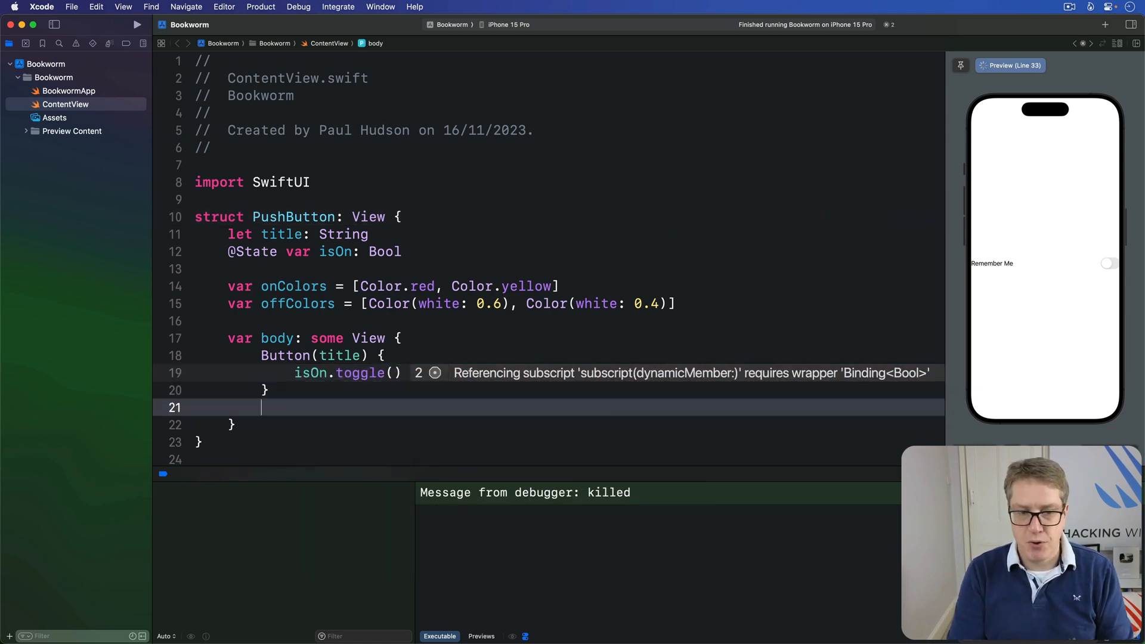
text(.padding)
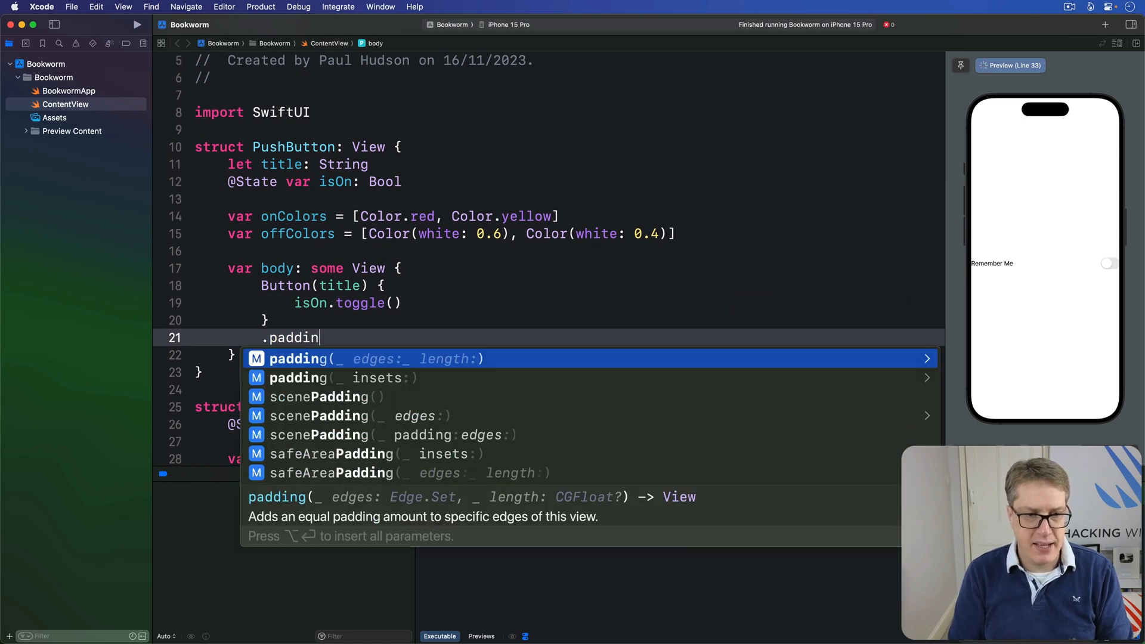
text(.linear)
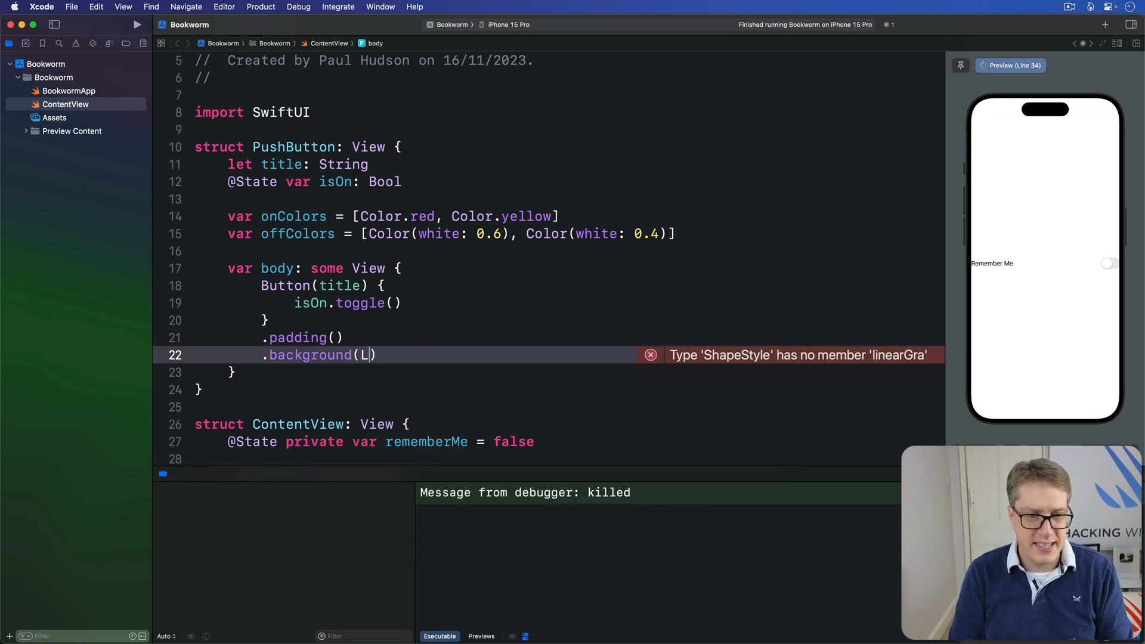
text(inearG)
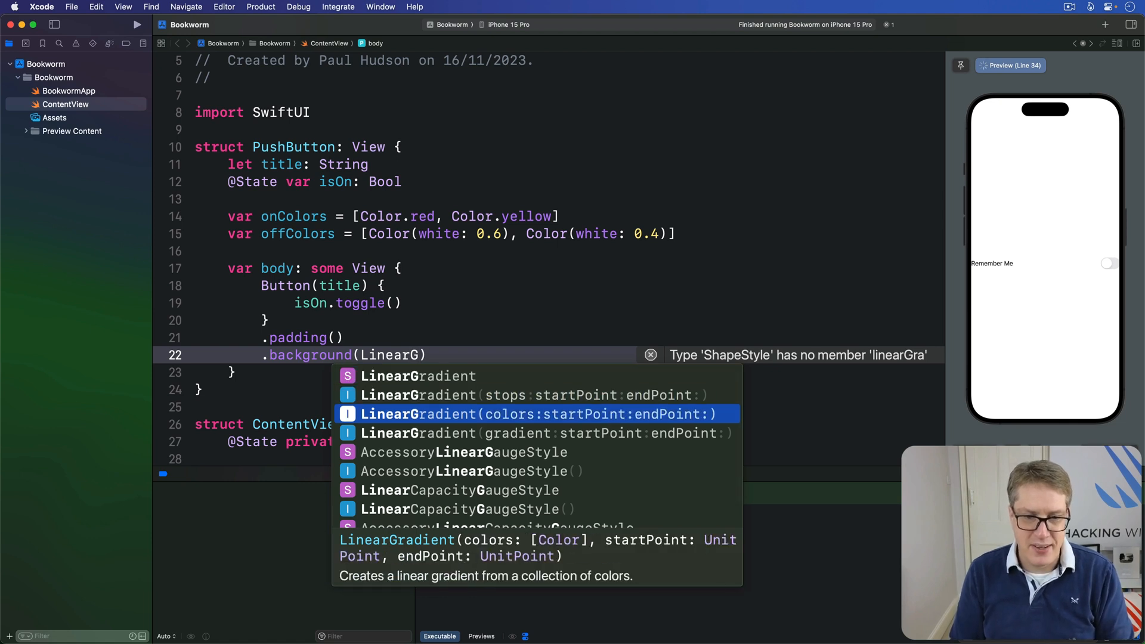
click(534, 414)
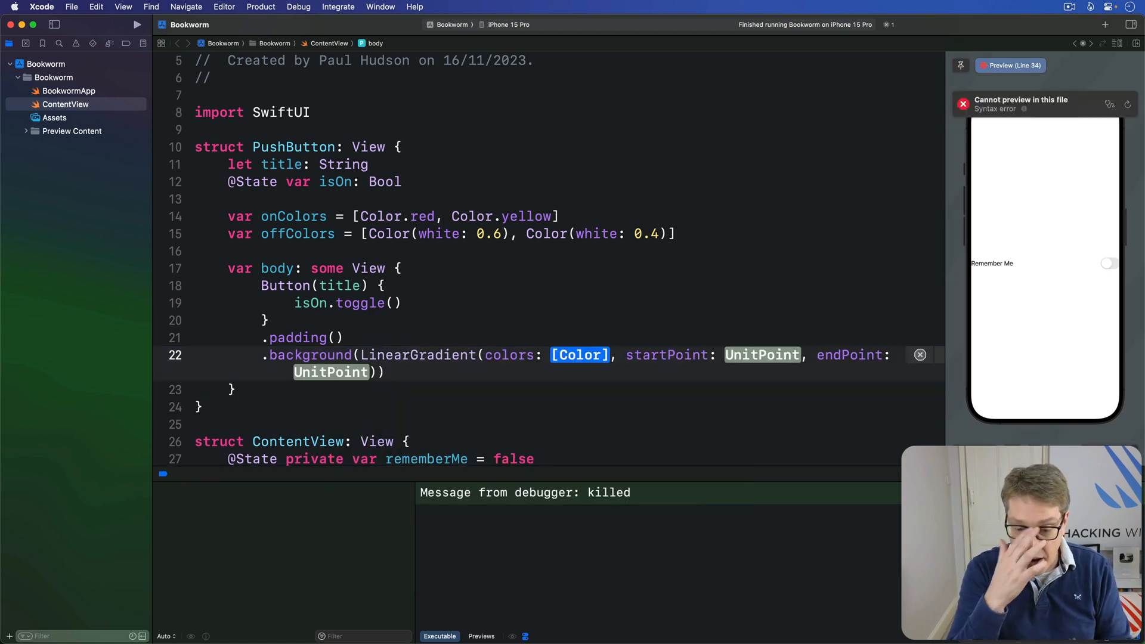
text(isOn ? on)
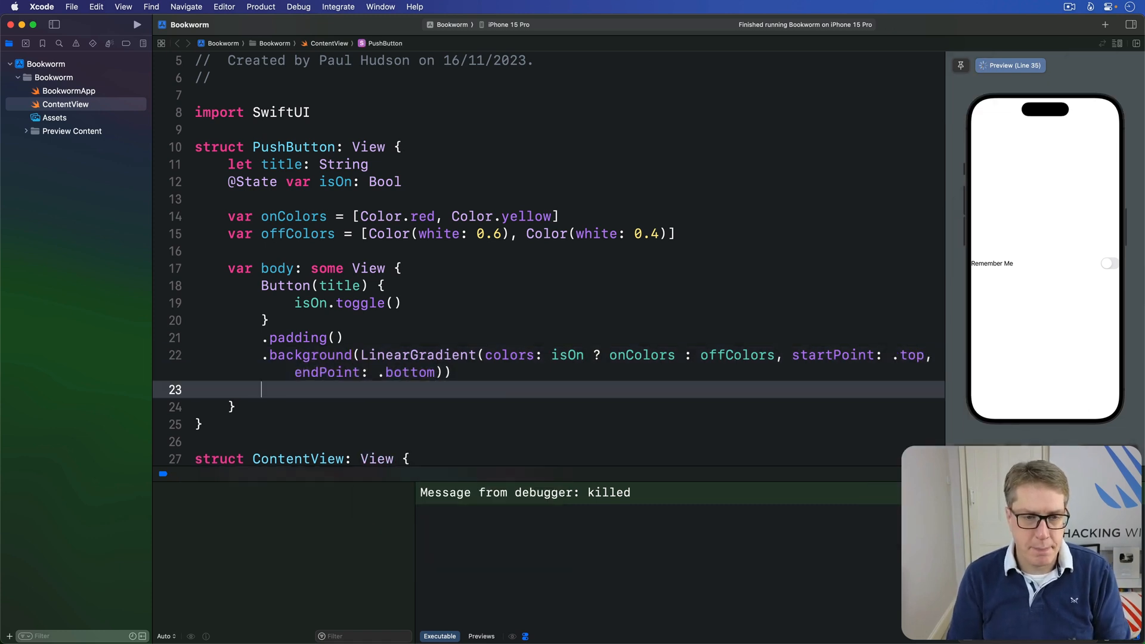
- Add .foregroundStyle(.white), .clipShape(.capsule) and a shadow with a radius to the button
text(.foregroundStyle(.white)
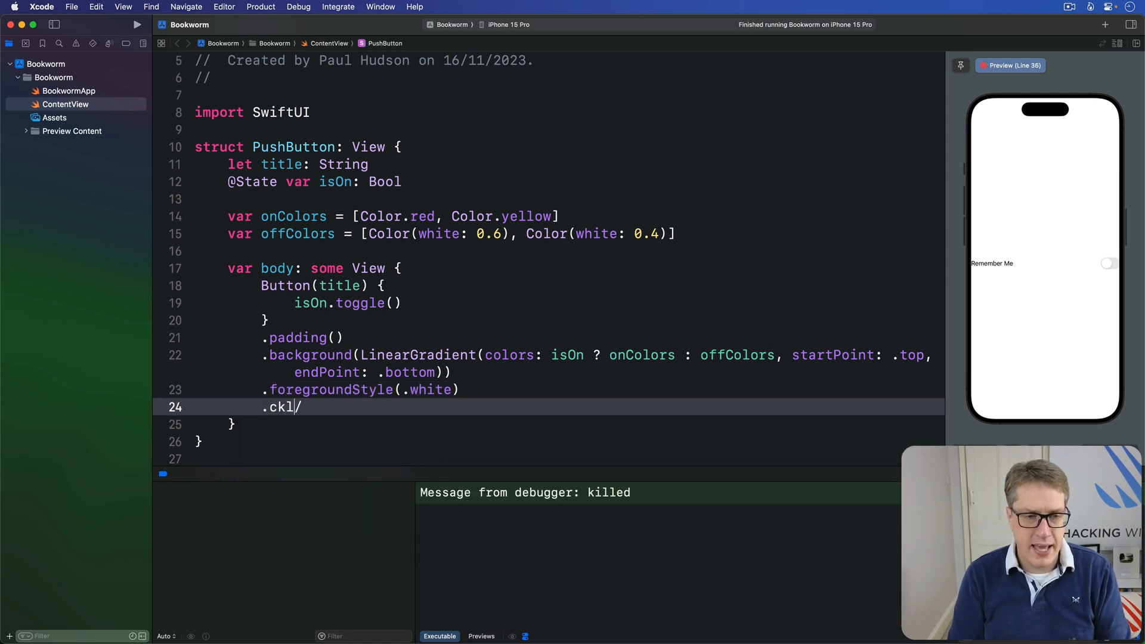
text(clipShape(.cap)
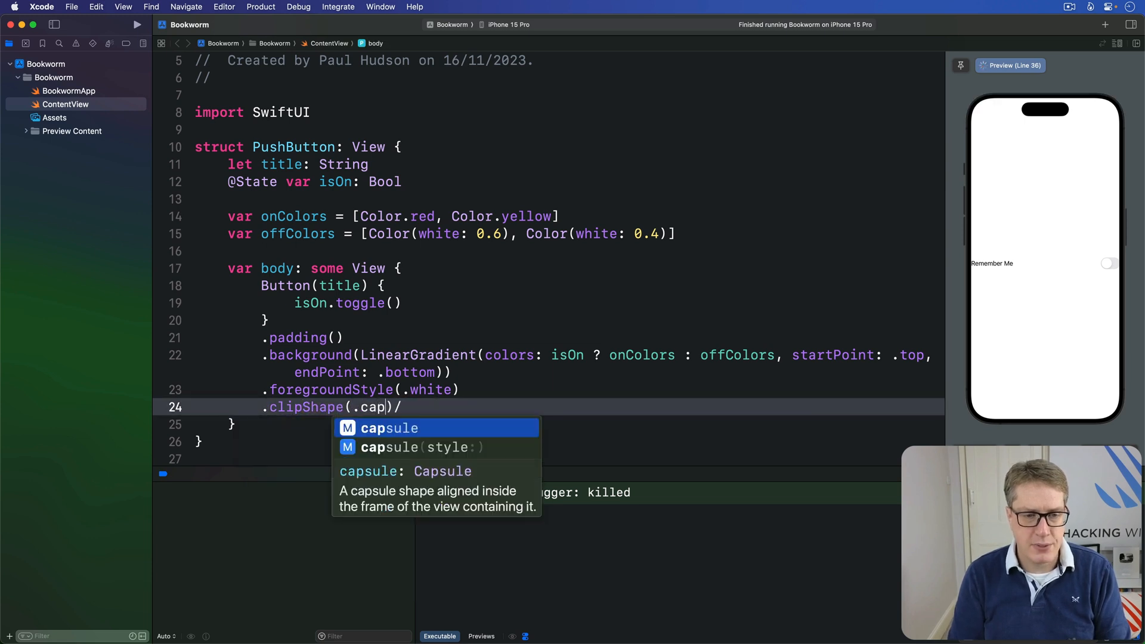
text(.shad)
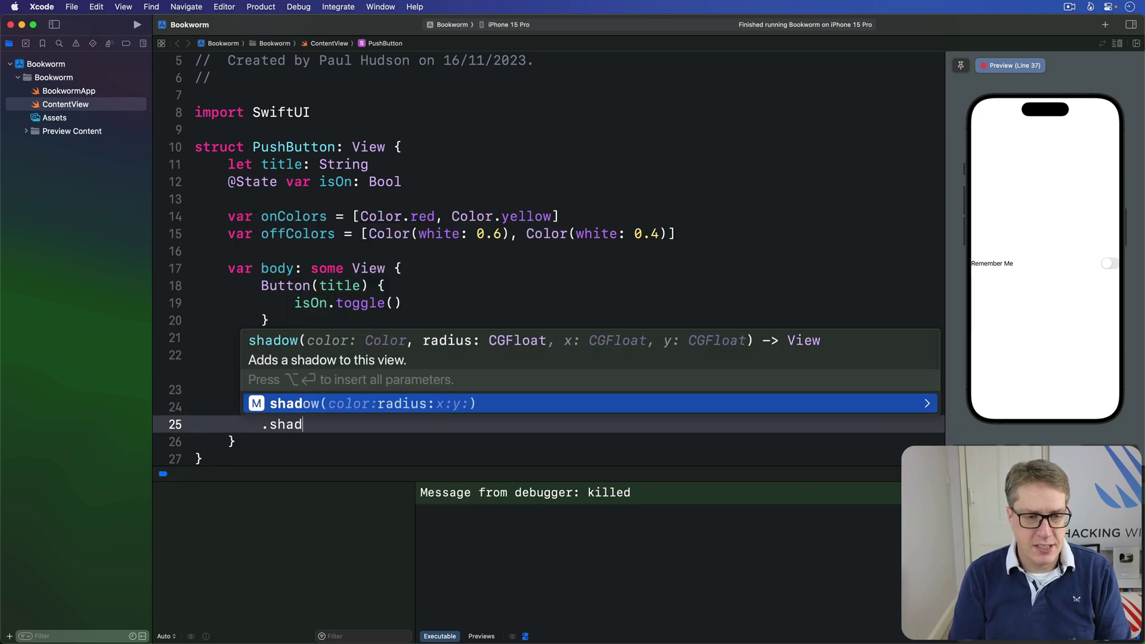
text(ow(radius: isOn ? 0 : 5)
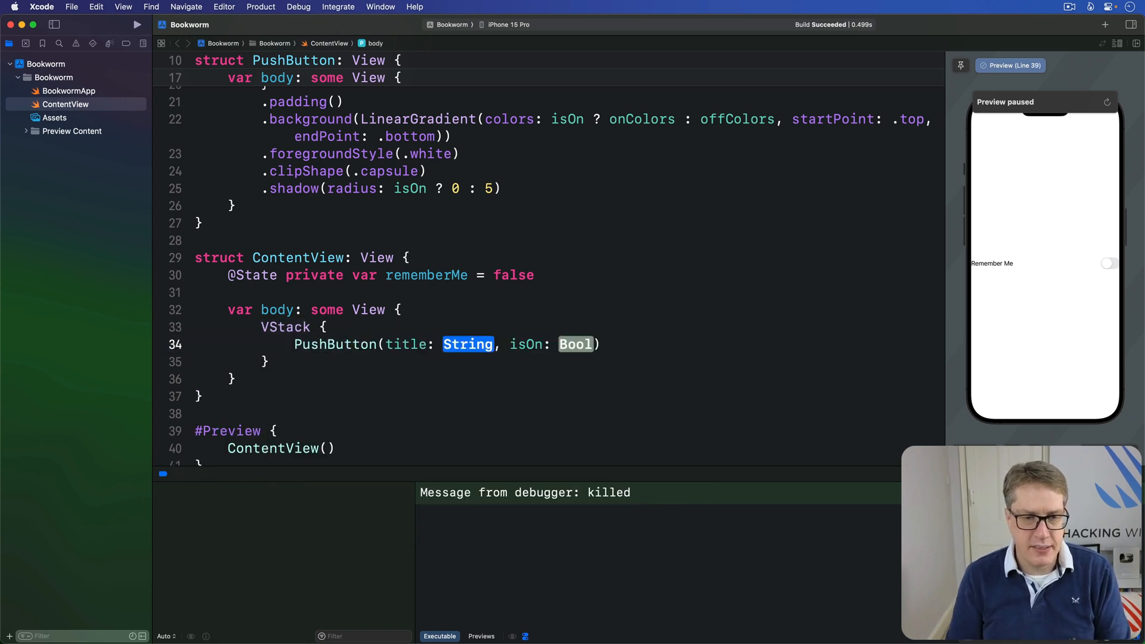
- Add PushButton(title: "Remember Me", isOn: rememberMe) and Text(rememberMe ? "On" : "Off"), then run the app
text("Rememb")
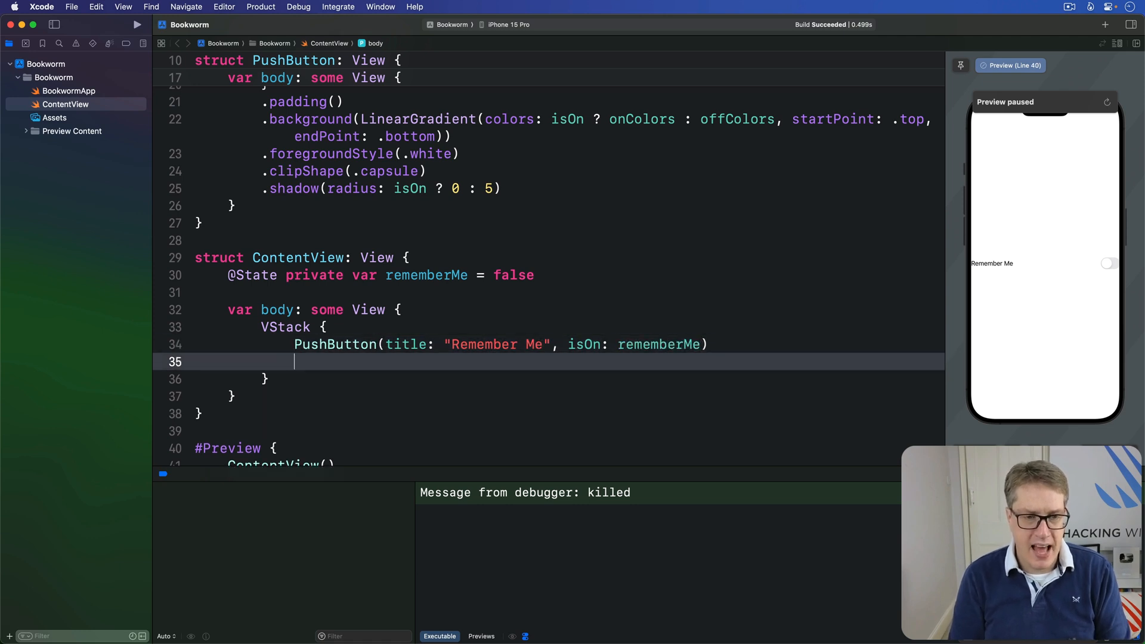
text(Text(rememberMe ?)
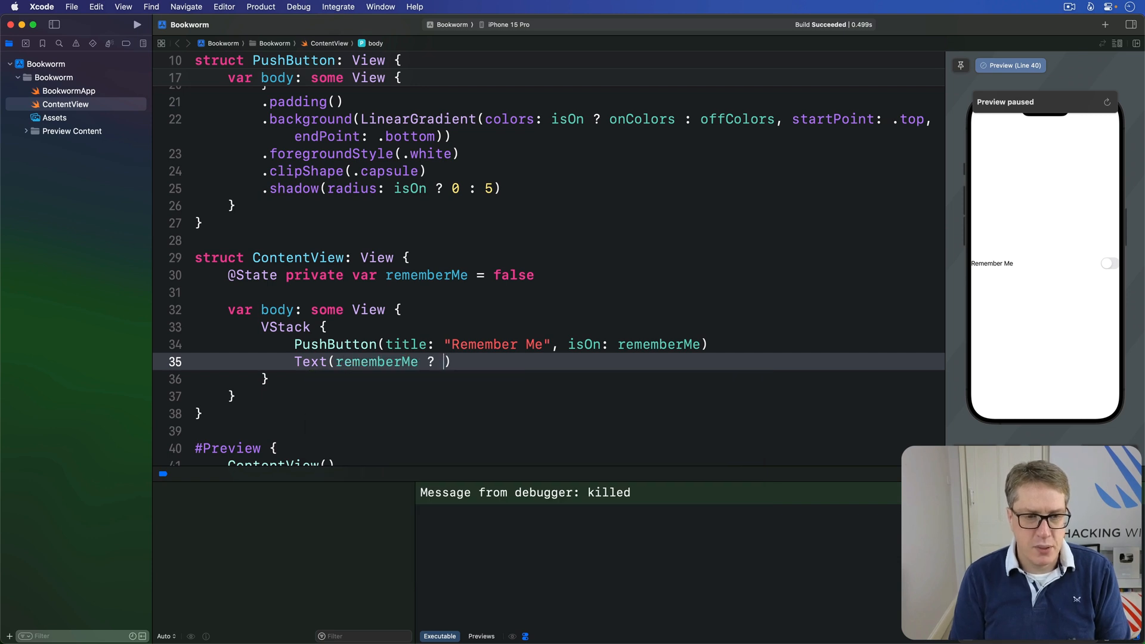
text("On")
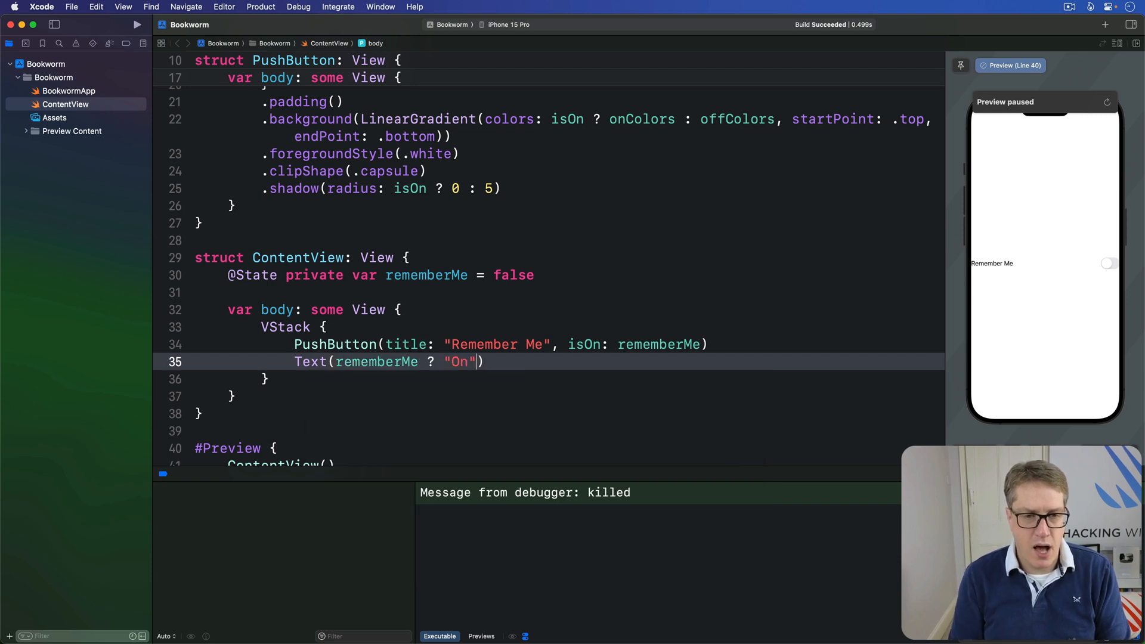
text(: "Off")
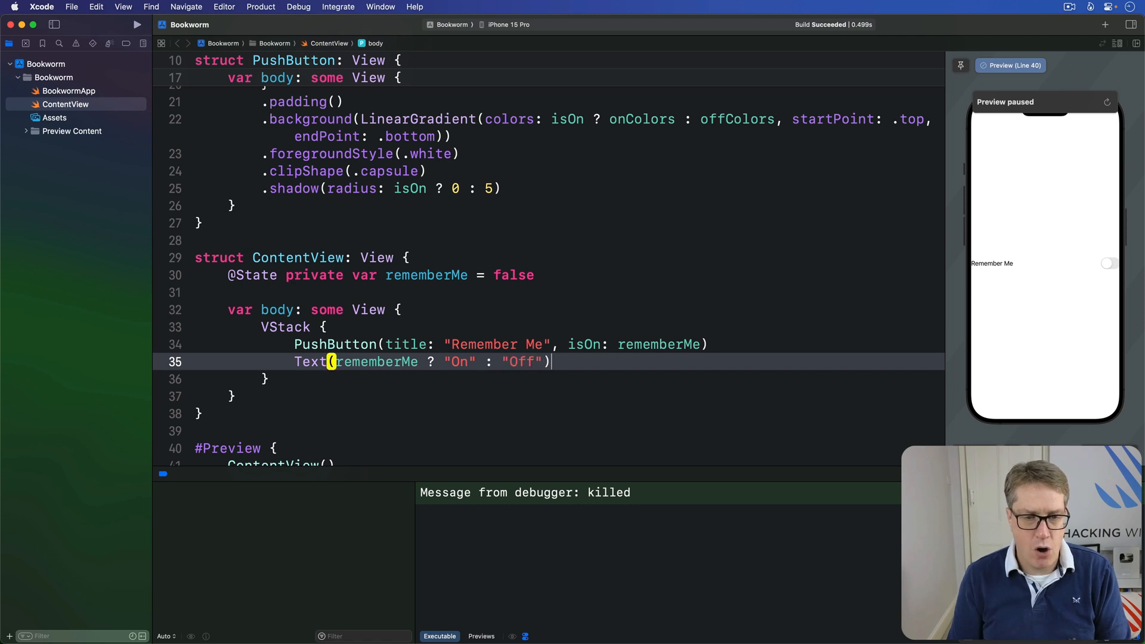
click(148, 25)
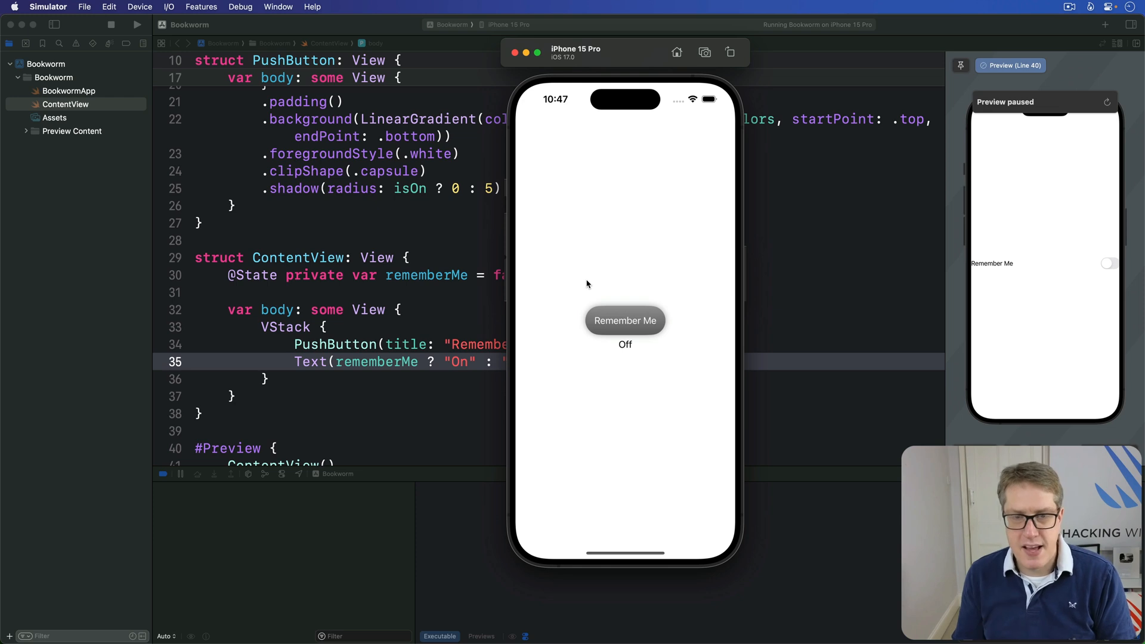
- Toggle the Remember Me button repeatedly in the Simulator while the label stays Off
click(626, 320)
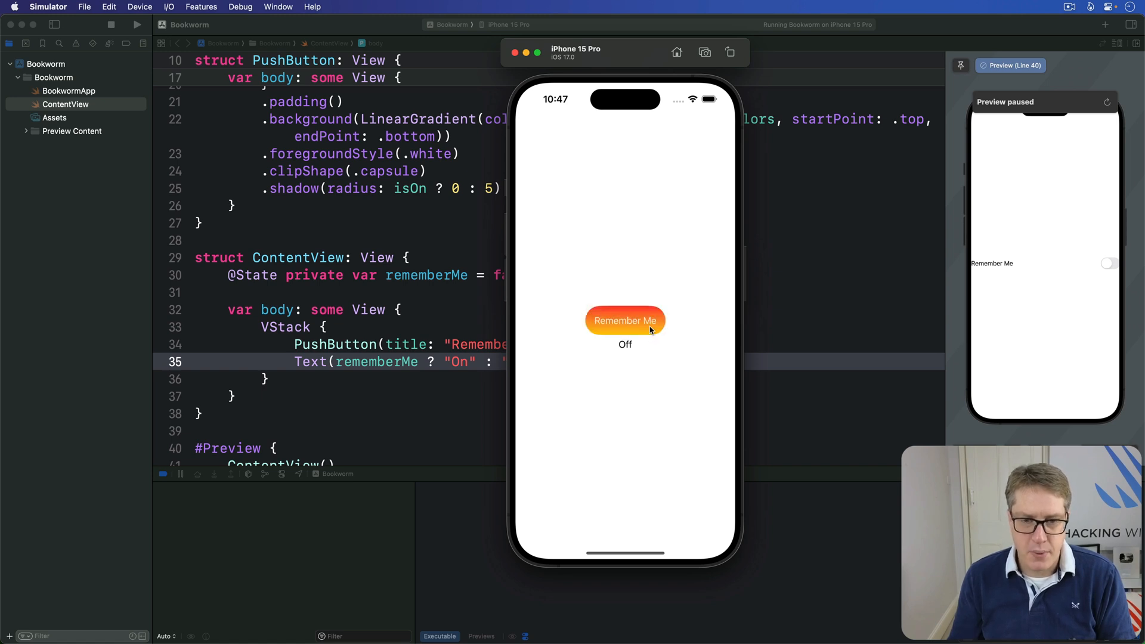
click(625, 320)
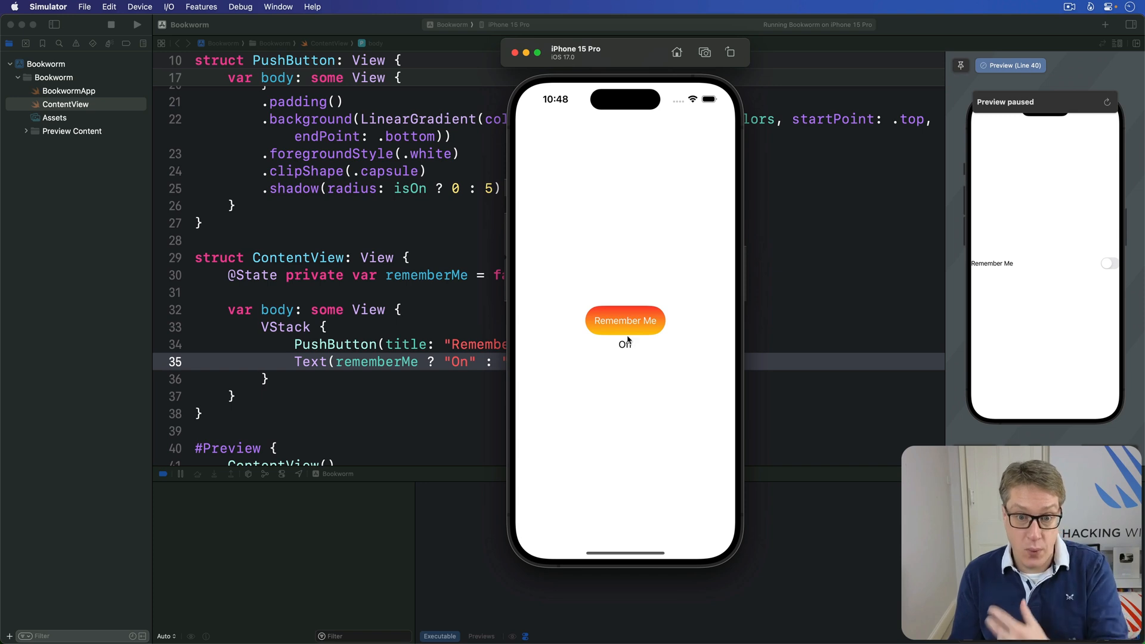
click(625, 319)
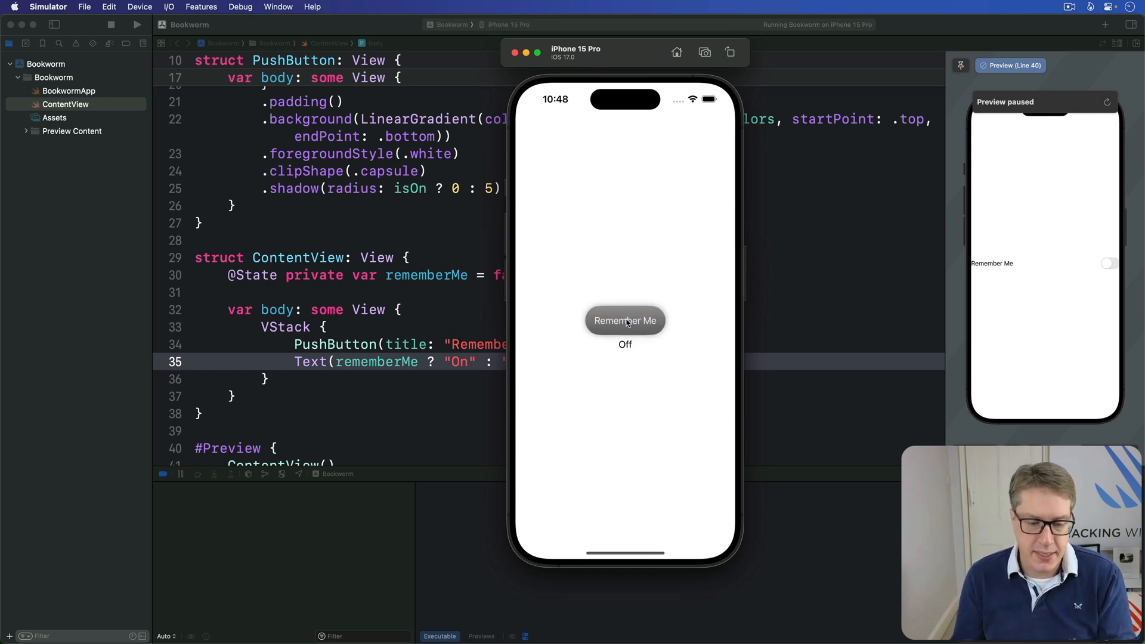
click(625, 321)
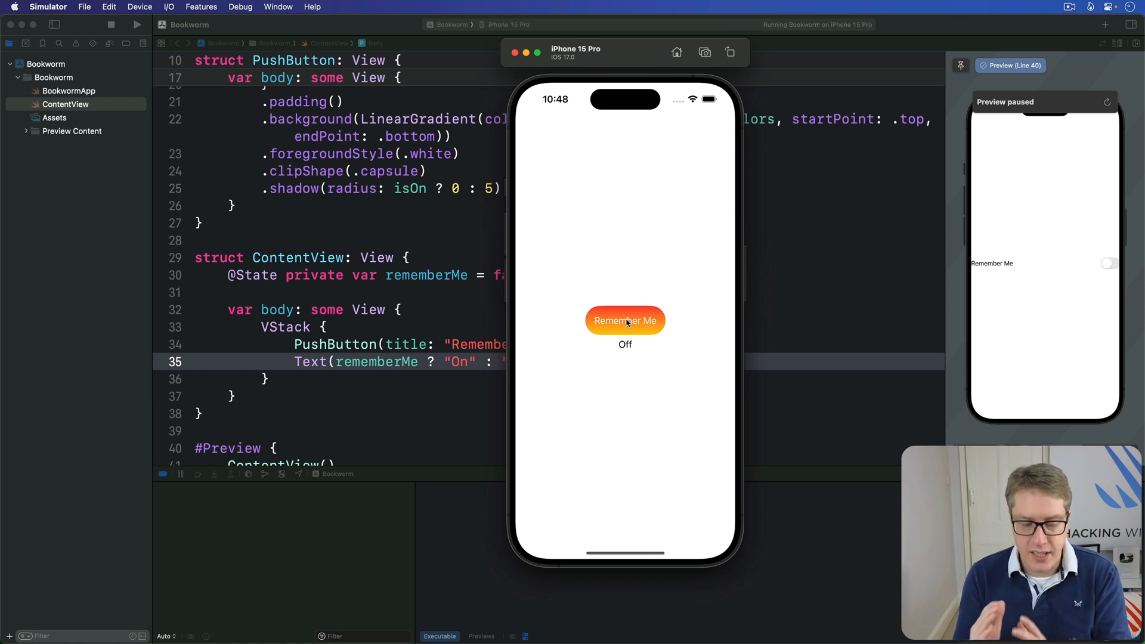
mouse_move(224, 344)
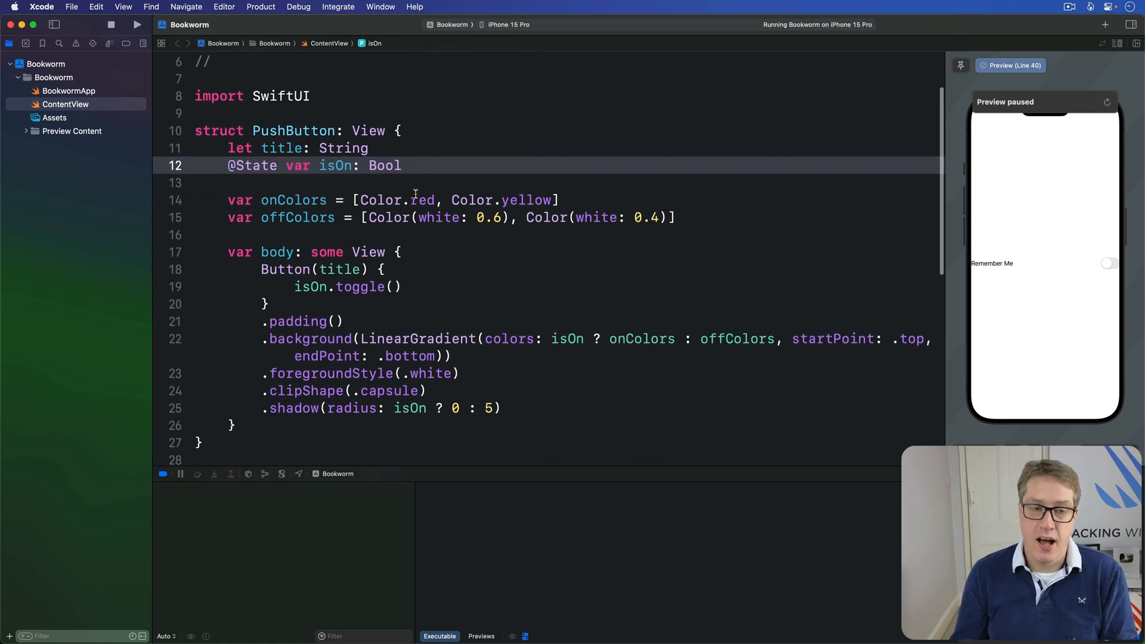
double_click(252, 166)
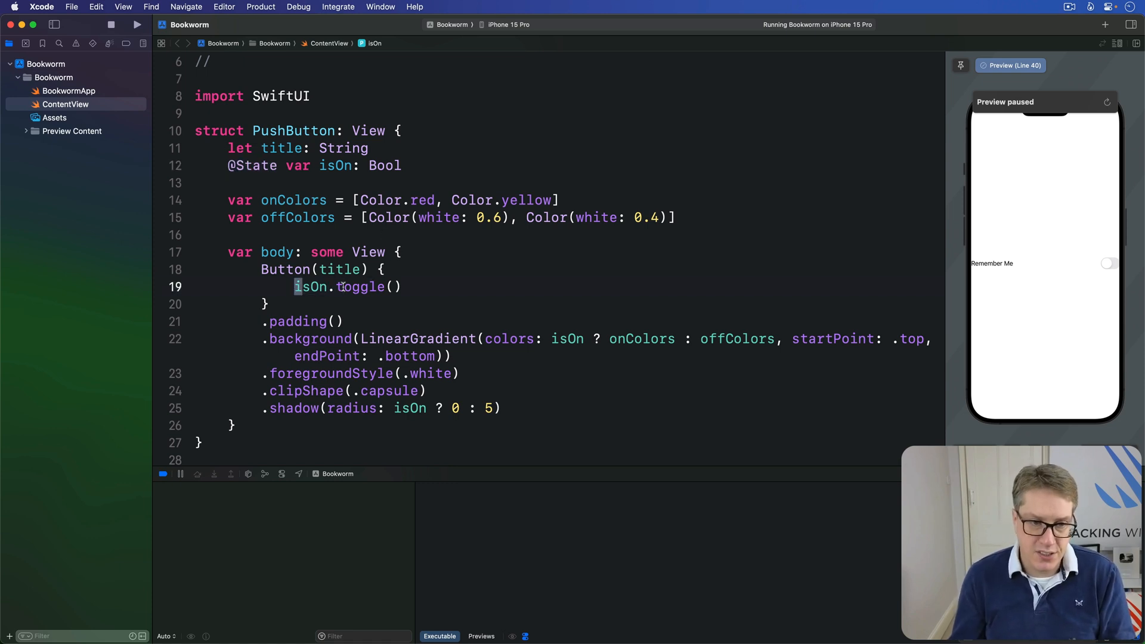
triple_click(346, 286)
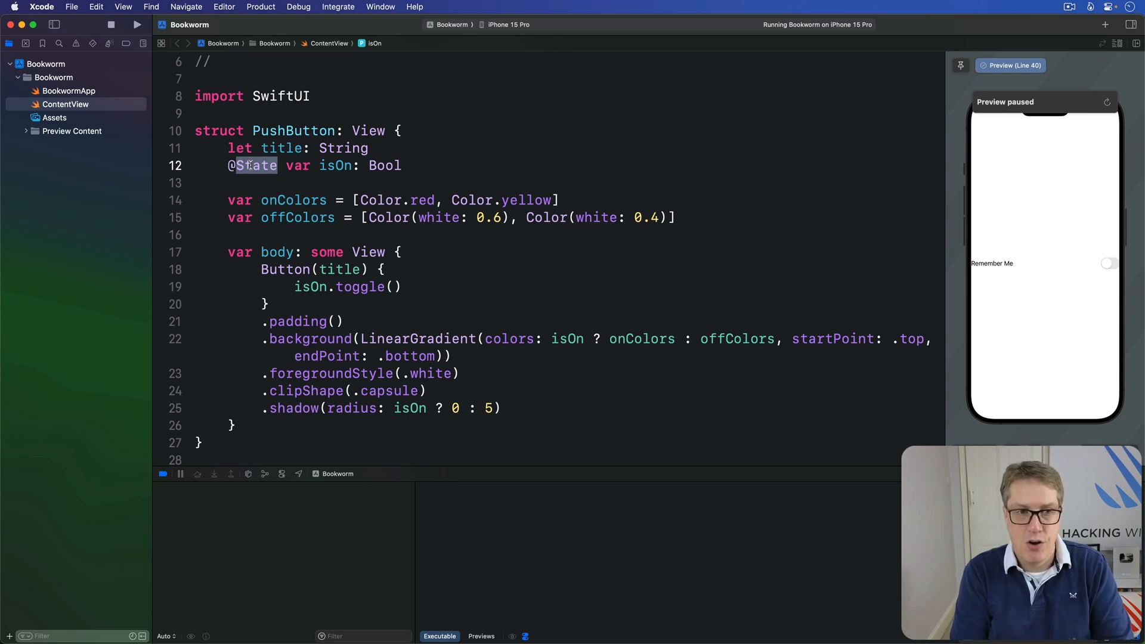
text(Bindin)
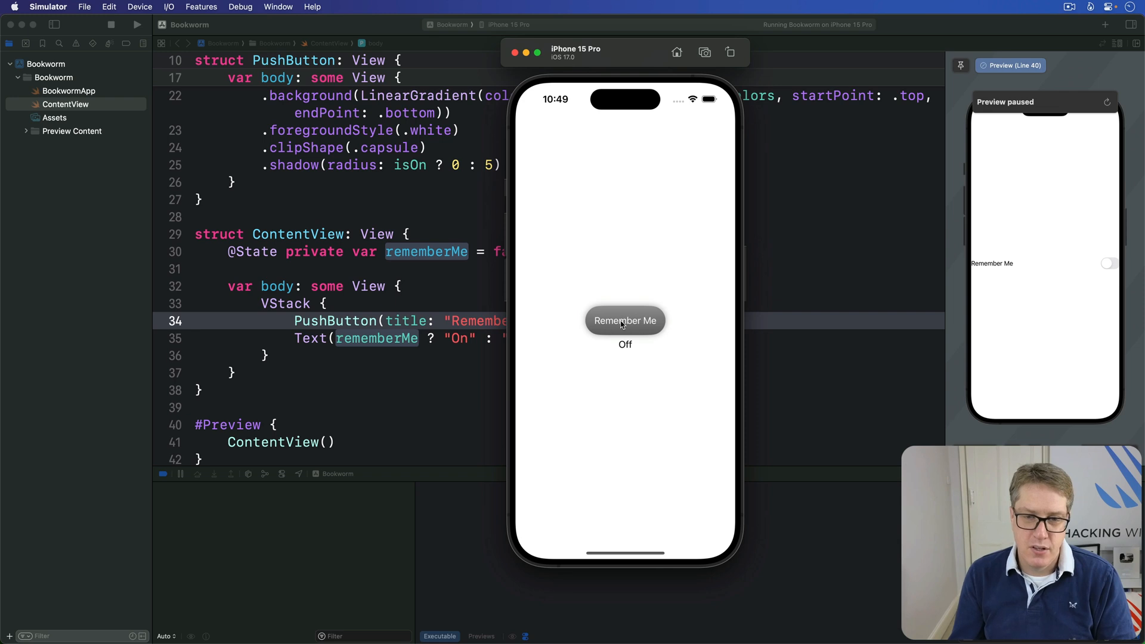
- Switch Remember Me on then off in the Simulator, confirming the label now flips
click(625, 321)
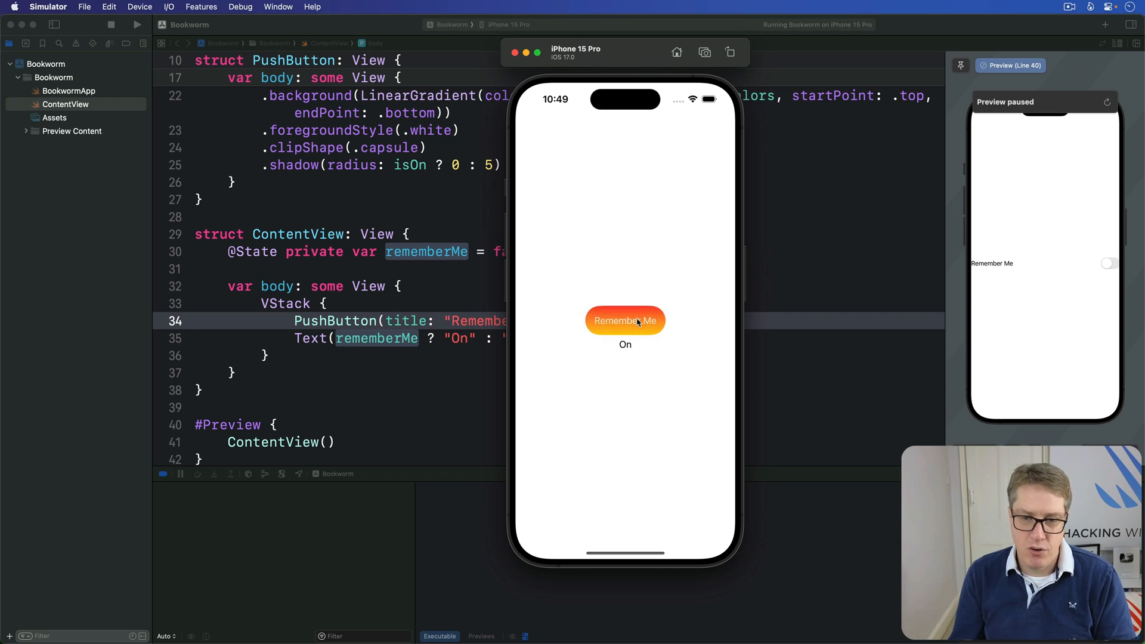
click(625, 319)
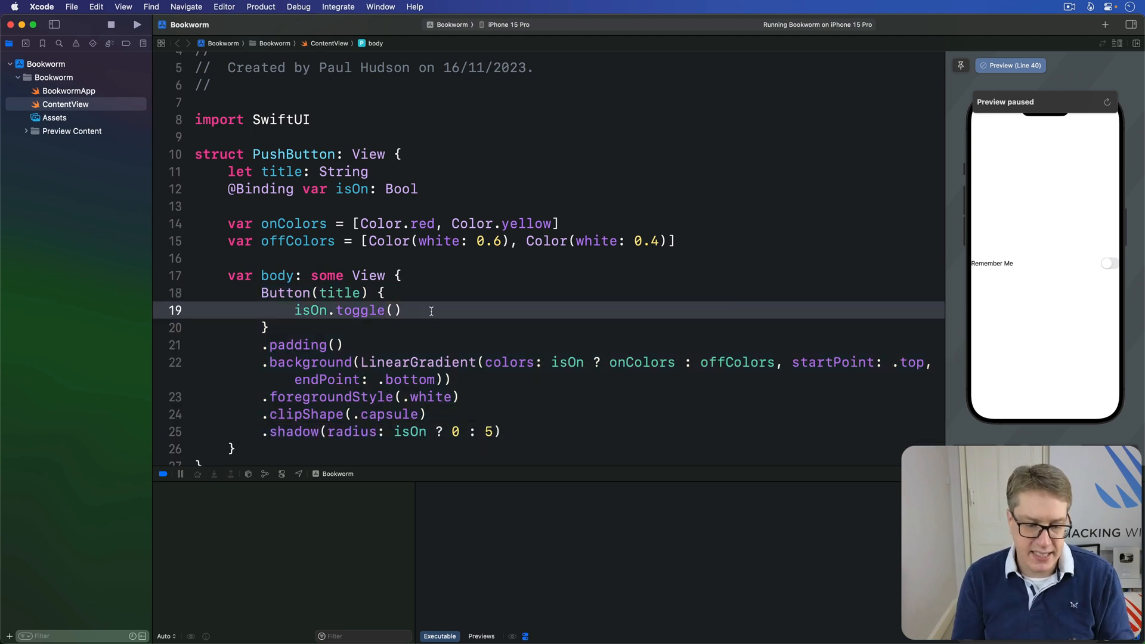
- Highlight the isOn.toggle() call in PushButton's action back in Xcode
double_click(359, 310)
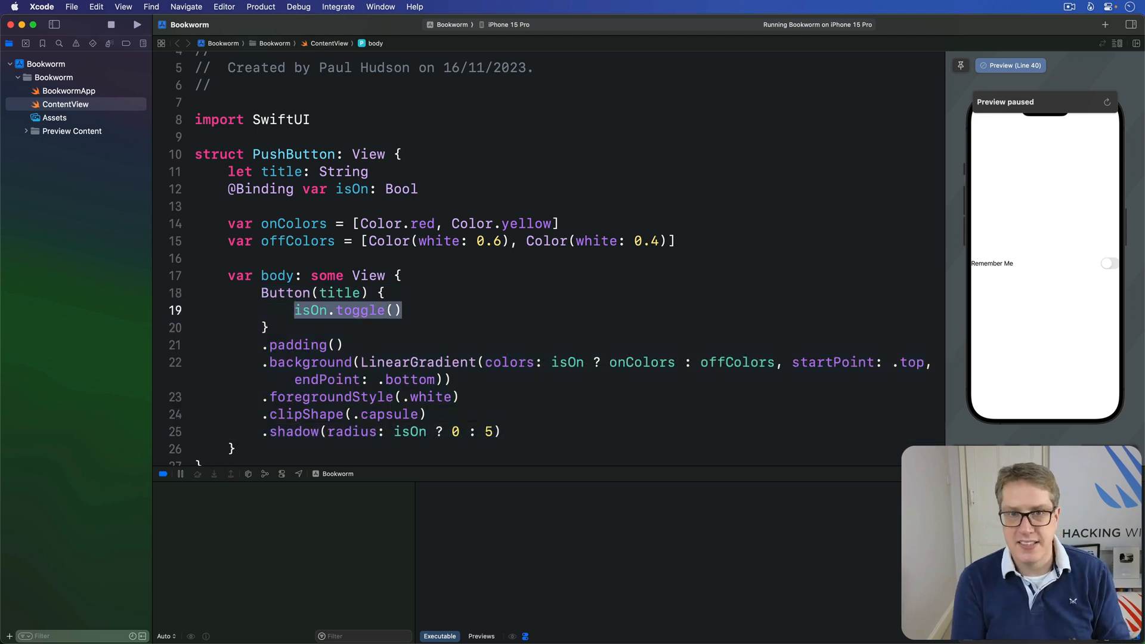